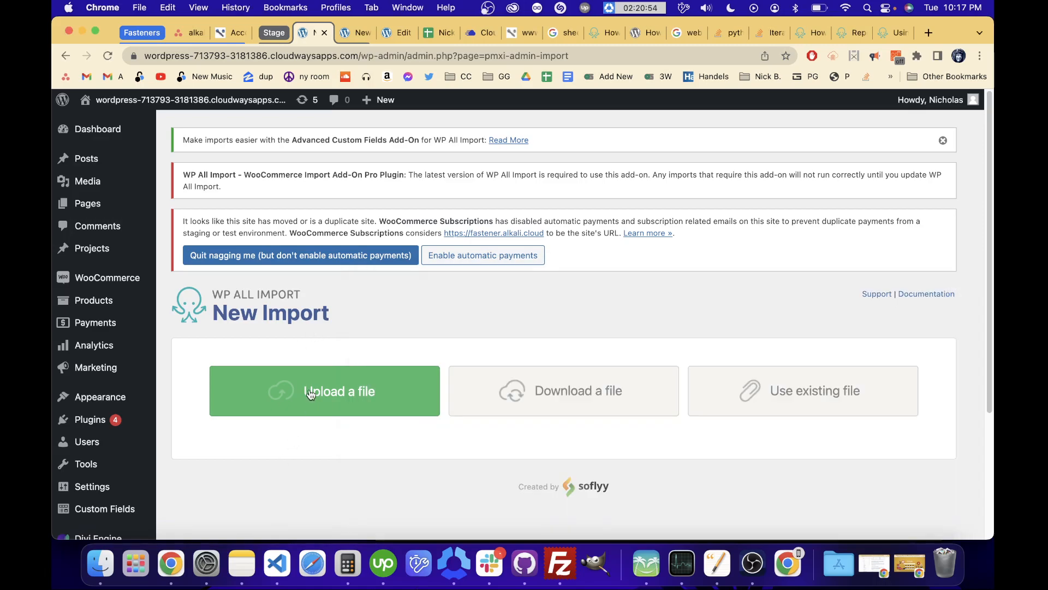
Step: Upload the OrderExportTue-01-17-085506.XML file as the import data source
left_click(325, 391)
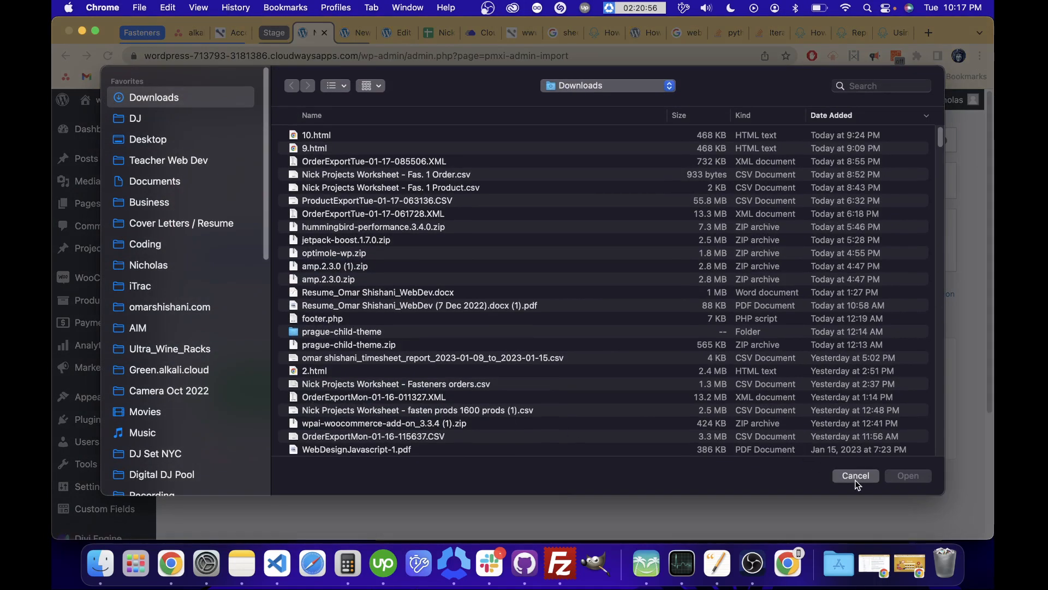
left_click(855, 475)
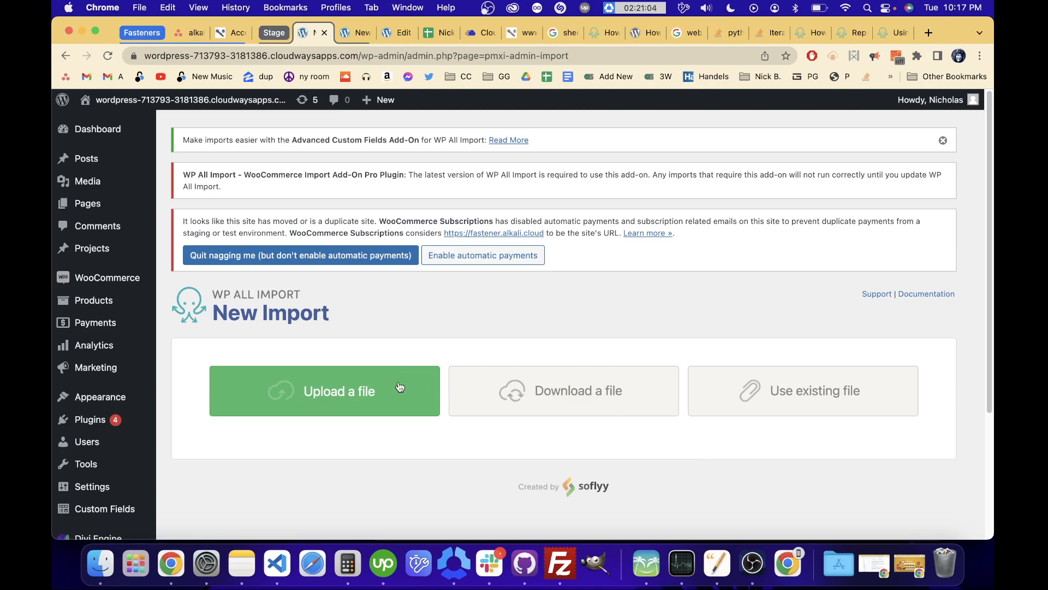
left_click(325, 391)
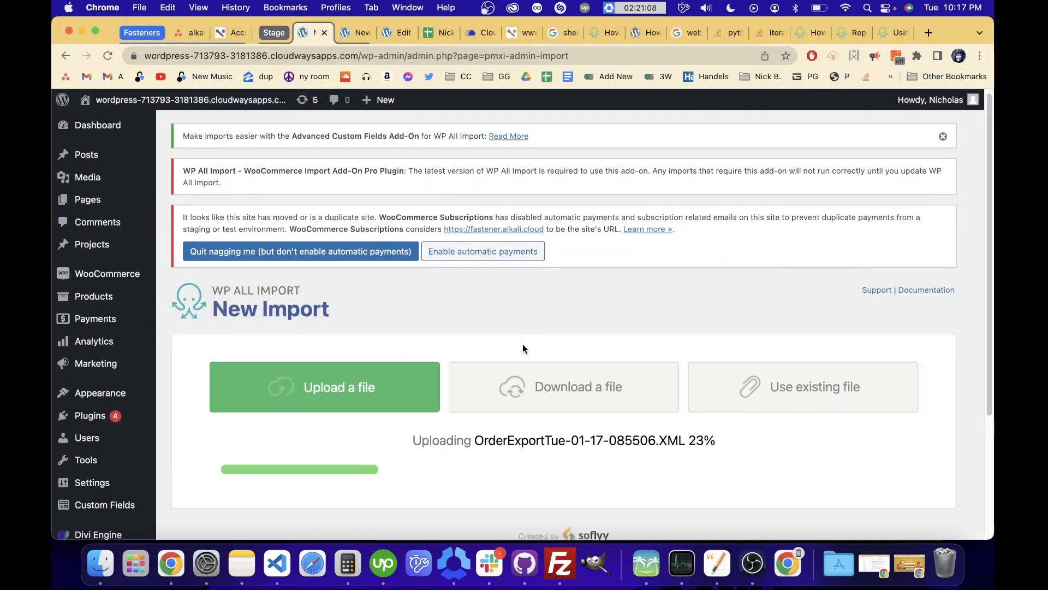
scroll("down", 3)
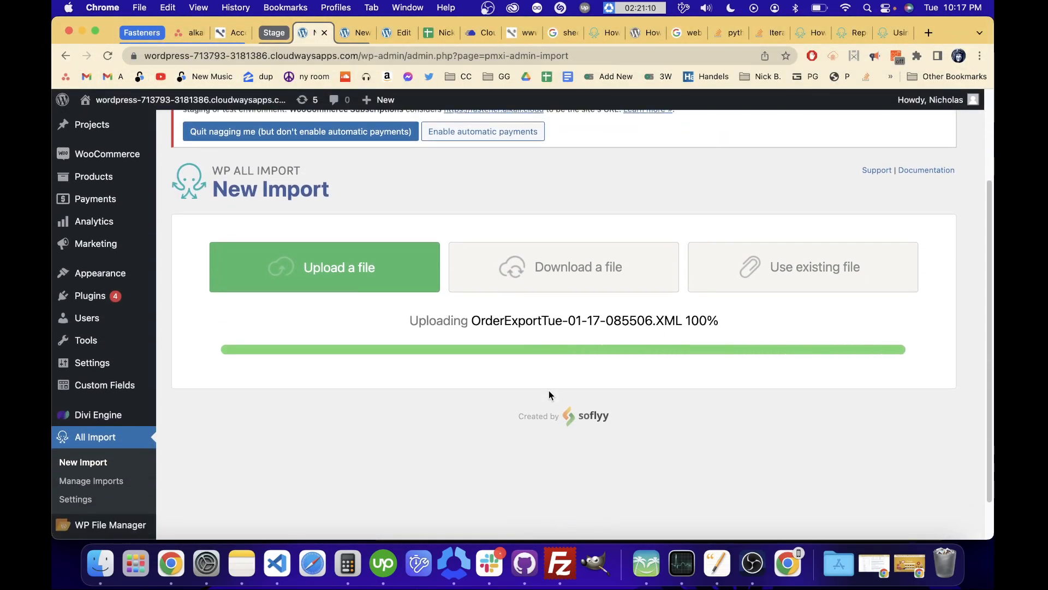
mouse_move(541, 390)
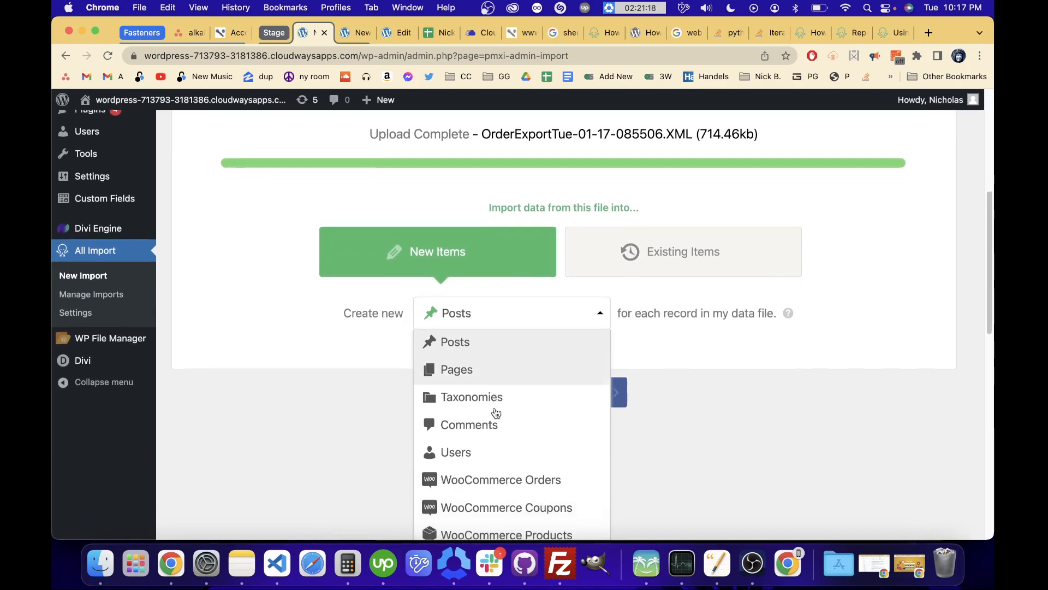
Step: Set the import to create new WooCommerce Orders per record and continue to Step 2
left_click(500, 479)
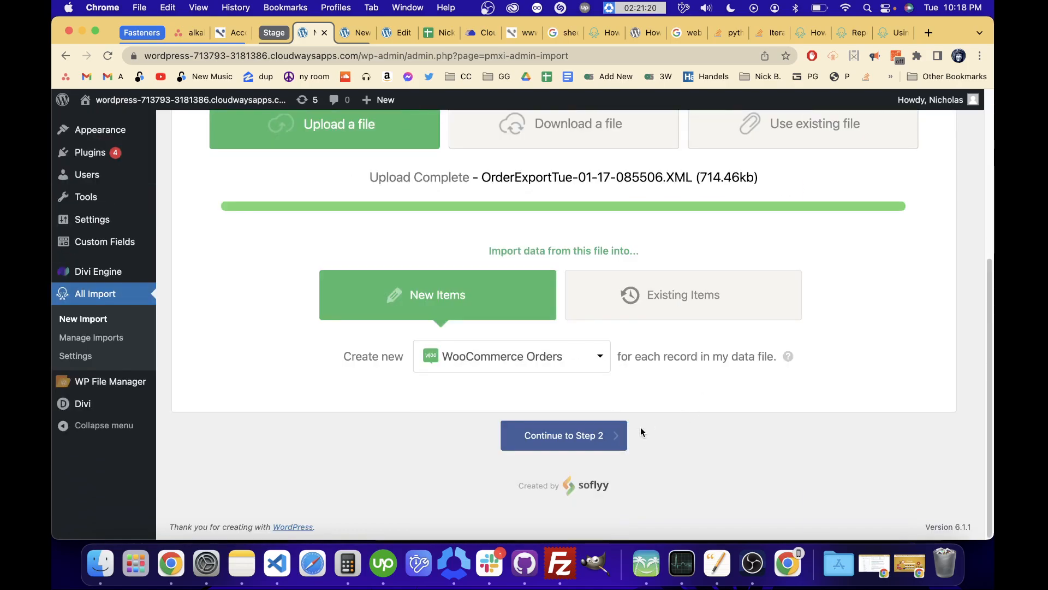
left_click(563, 436)
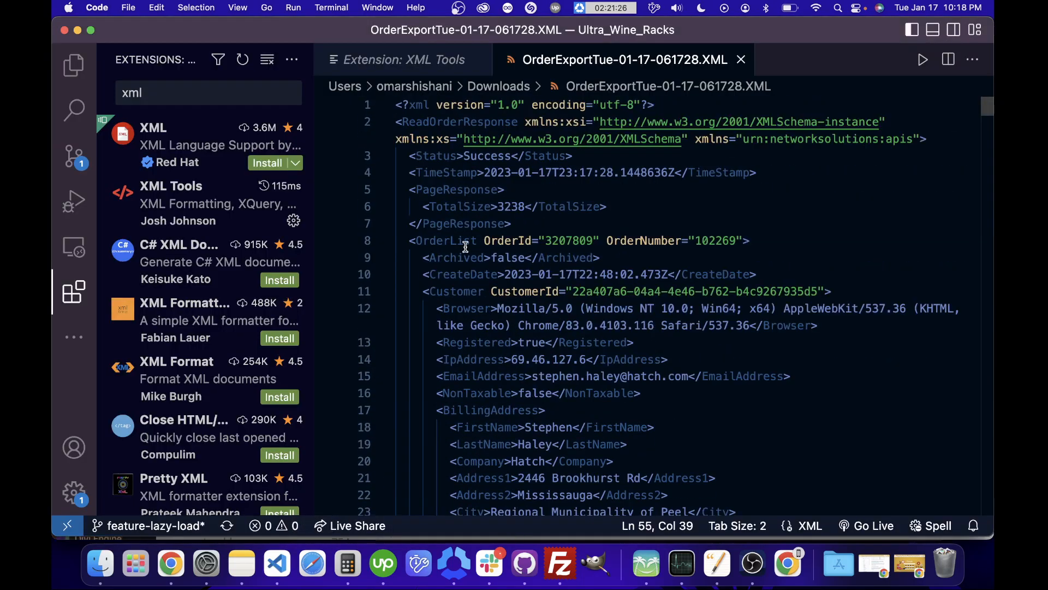
left_click(428, 240)
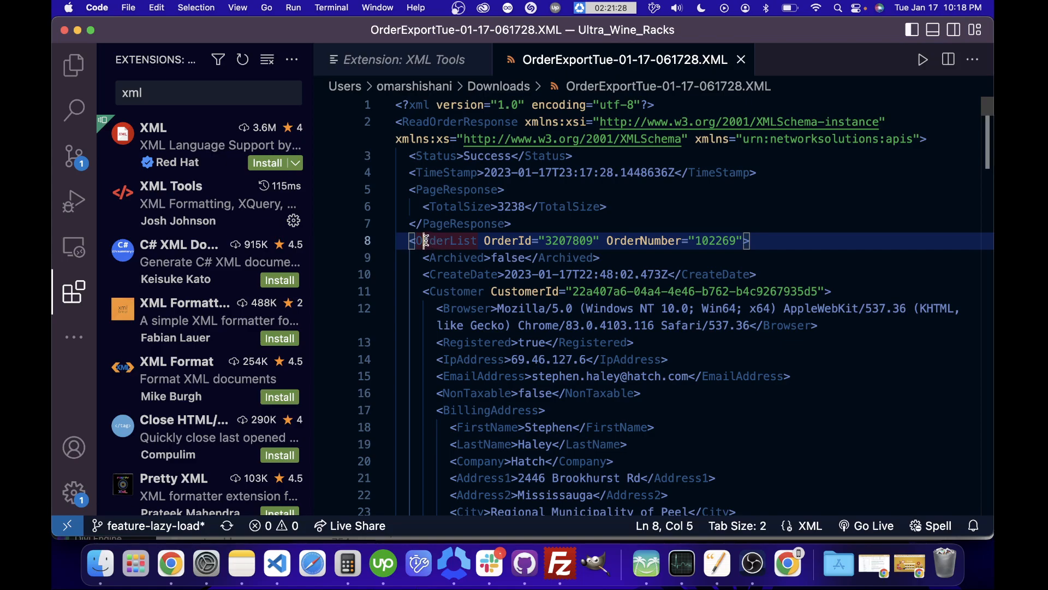
left_click(511, 223)
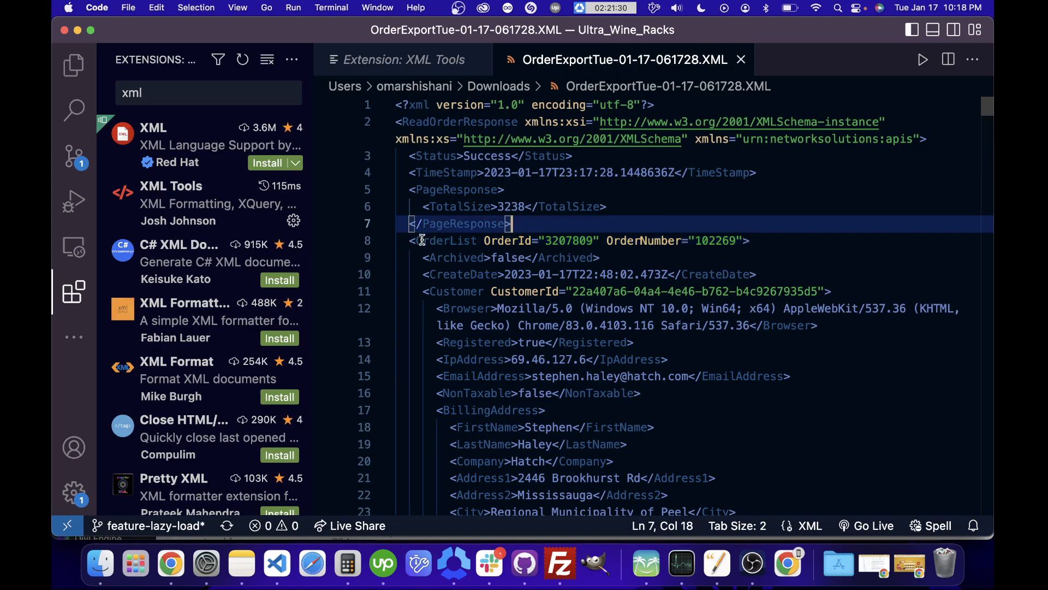
left_click(418, 240)
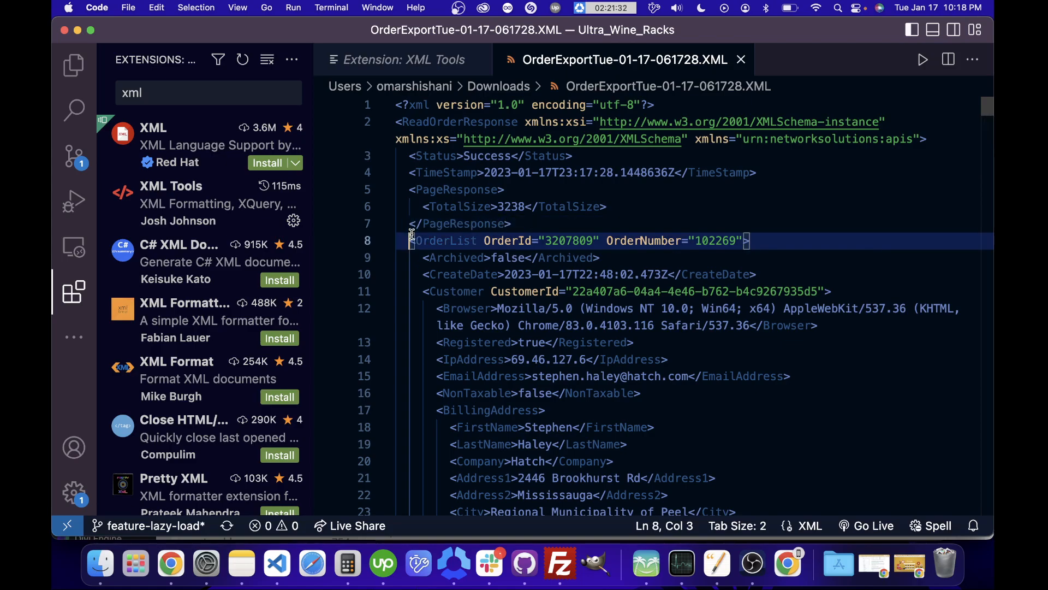
scroll("down", 3)
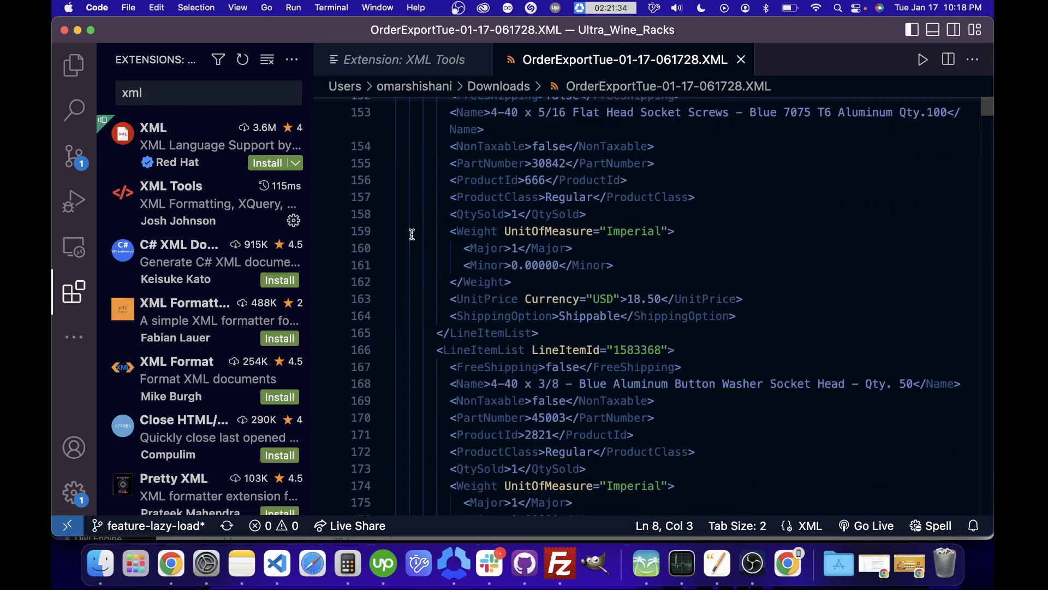
scroll("down", 3)
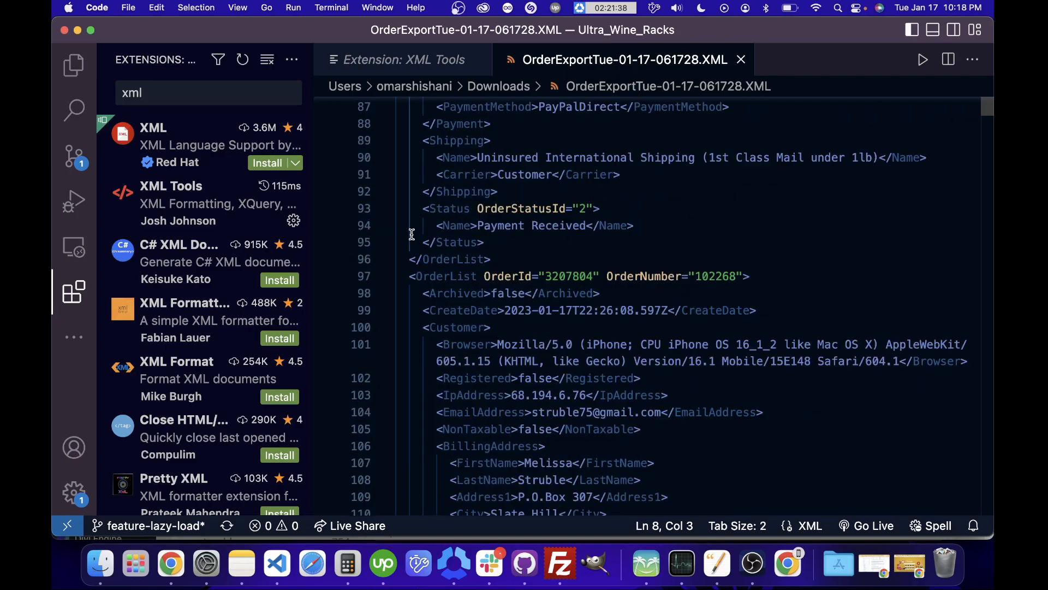
scroll("down", 3)
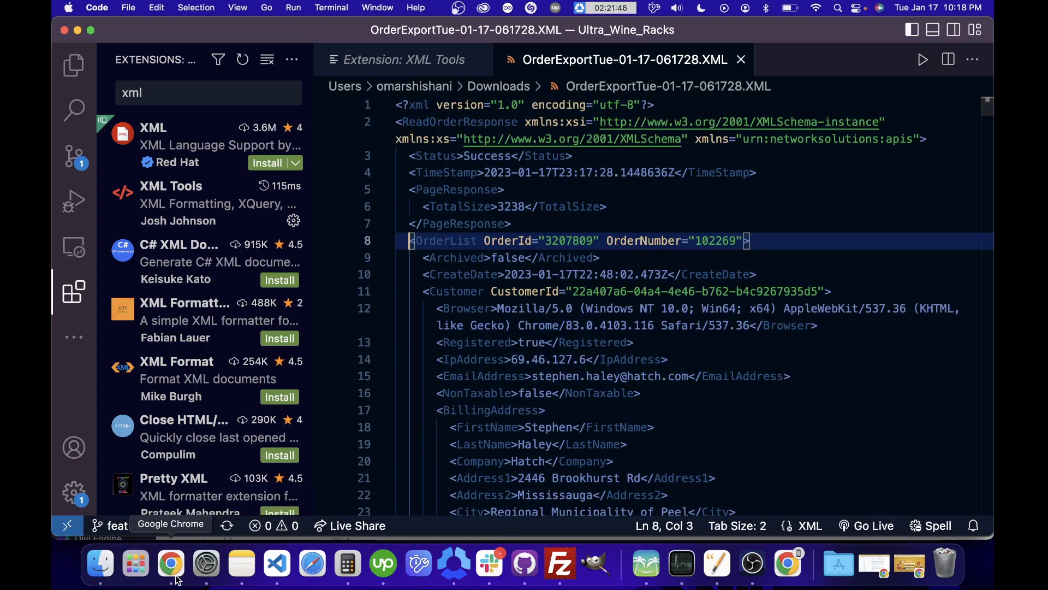
Step: With OrderList as the record element (178 orders), continue to the Step 3 field mapping
left_click(170, 564)
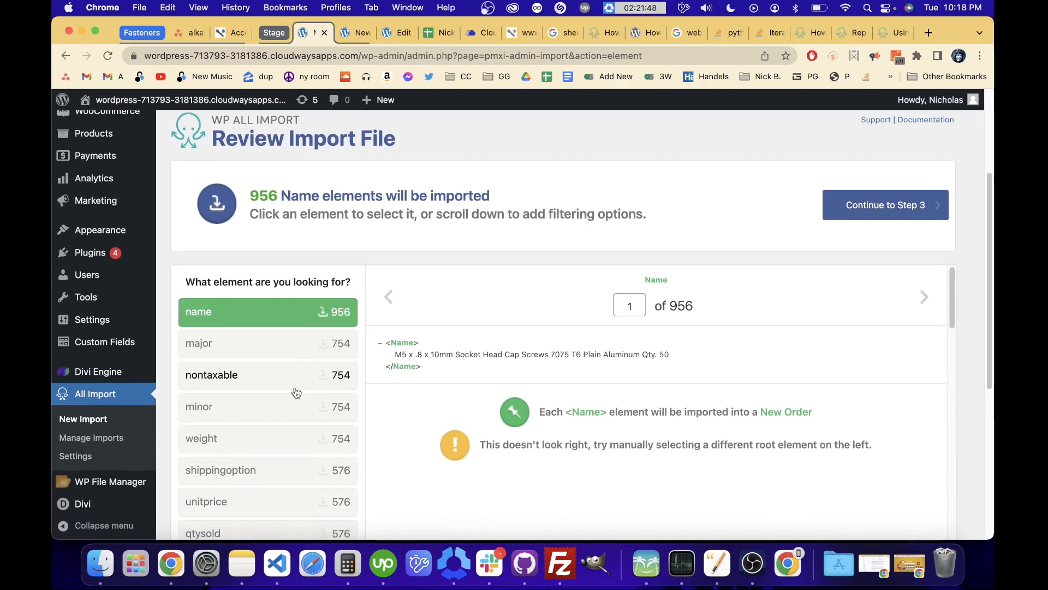
scroll("down", 3)
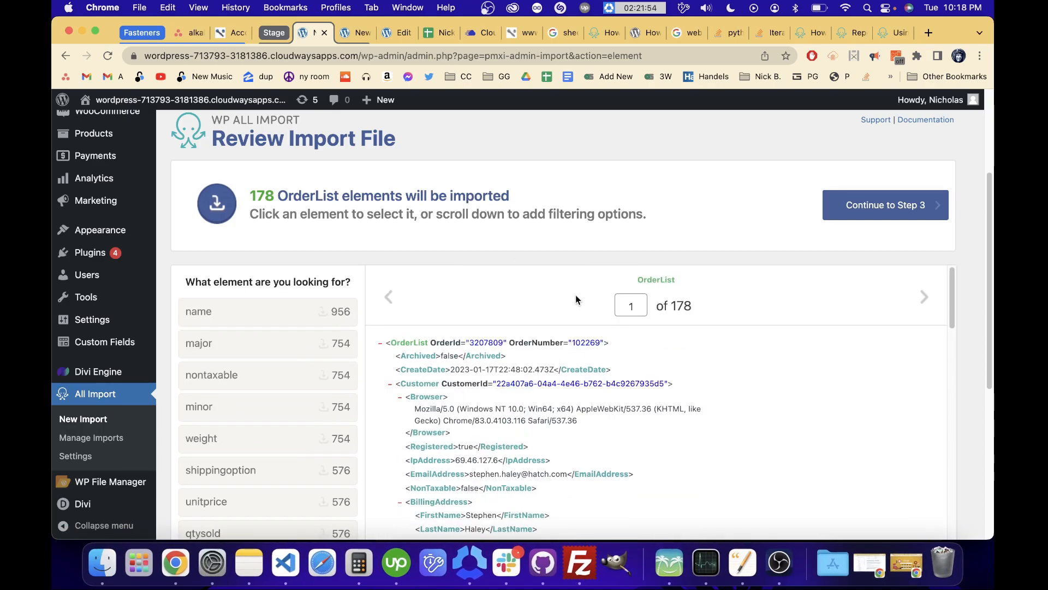
scroll("down", 3)
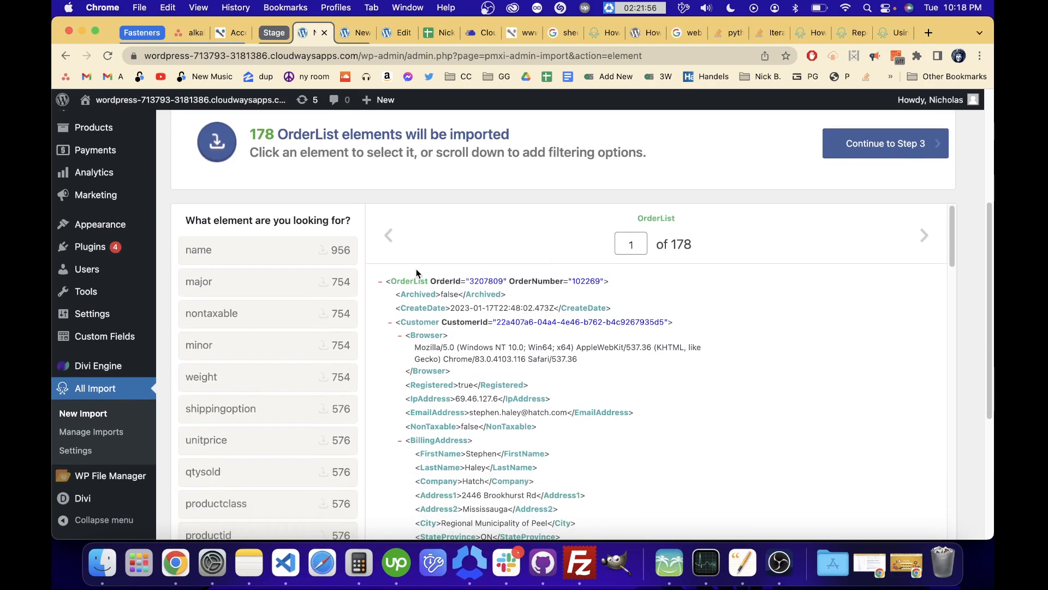
scroll("down", 3)
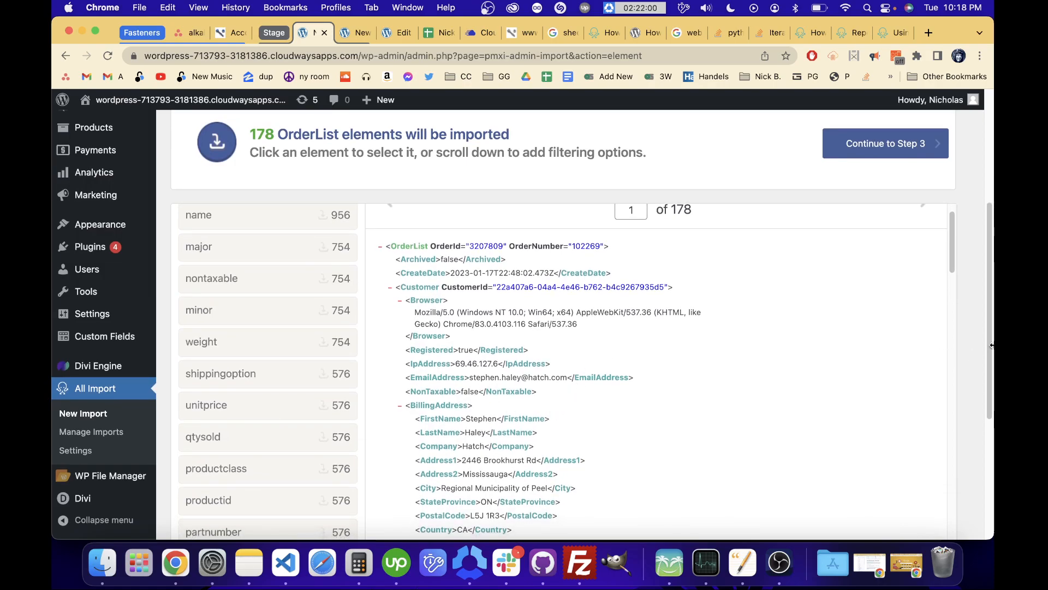
left_click(620, 448)
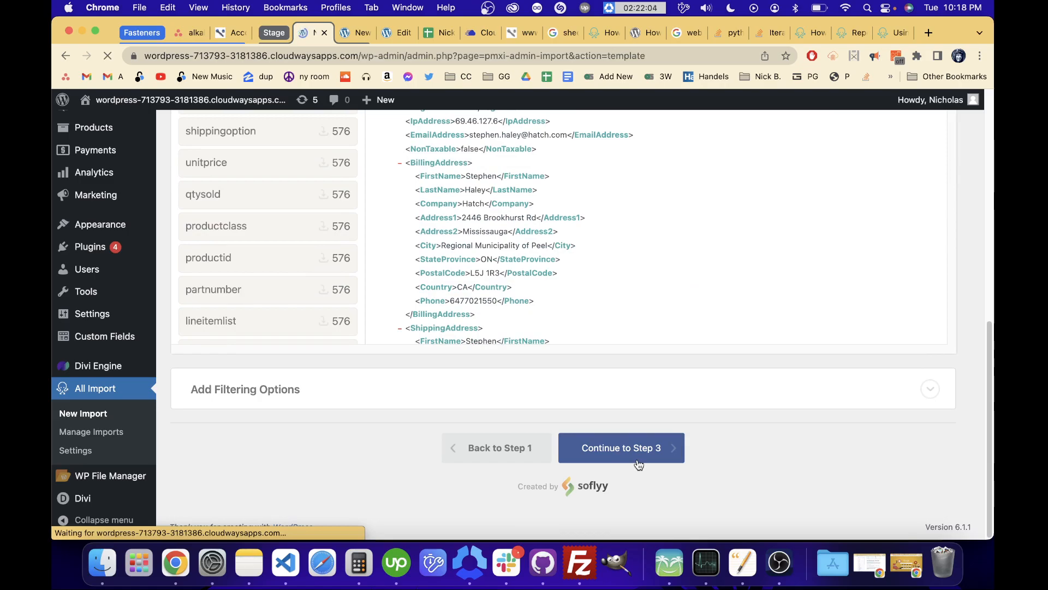
Step: Scroll to the Order Items > Products section and focus the Product SKU field
left_click(620, 448)
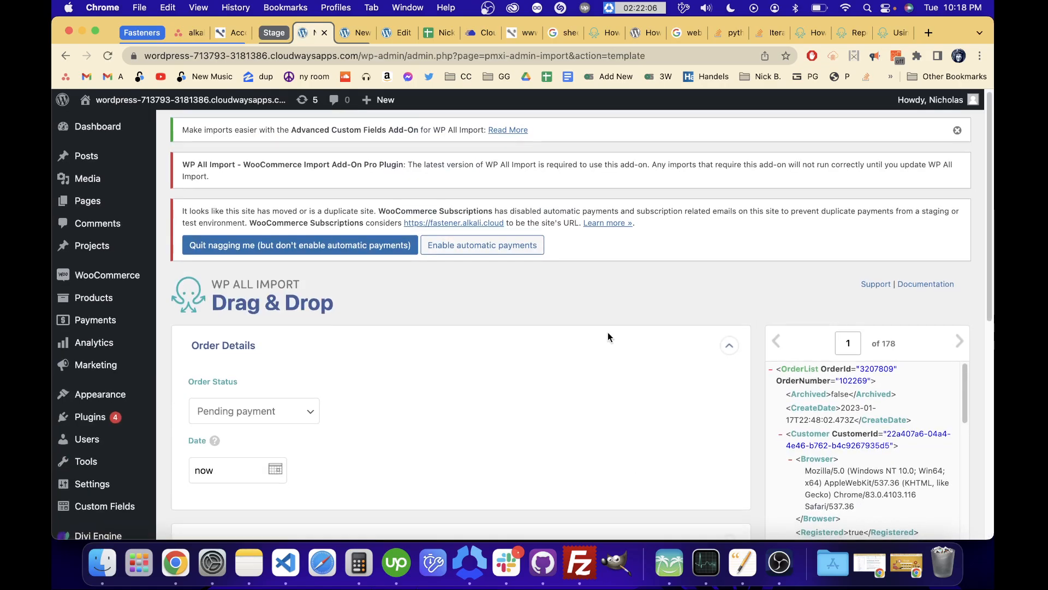
scroll("down", 3)
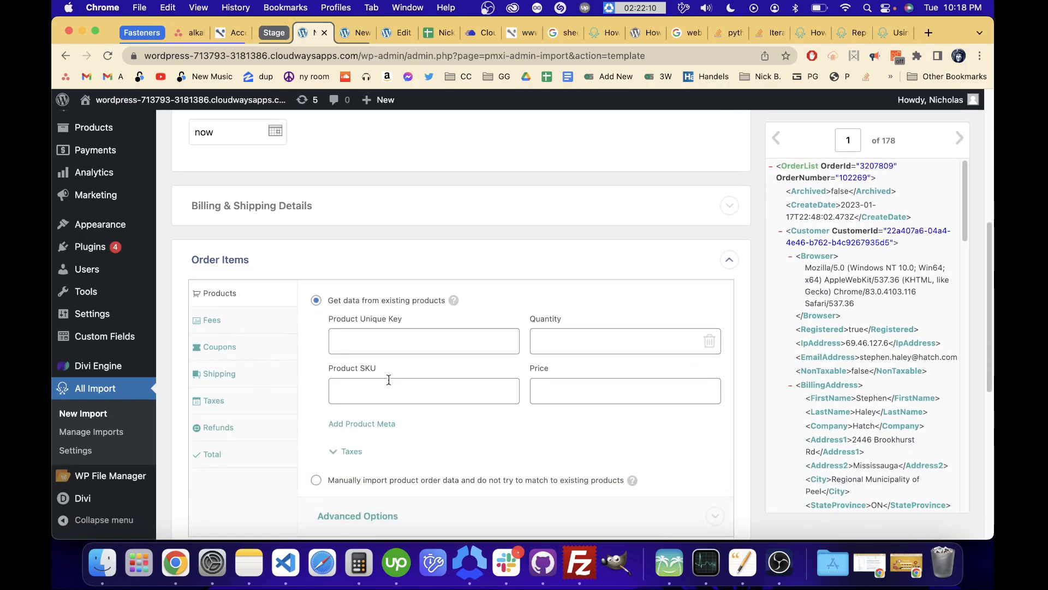
scroll("down", 3)
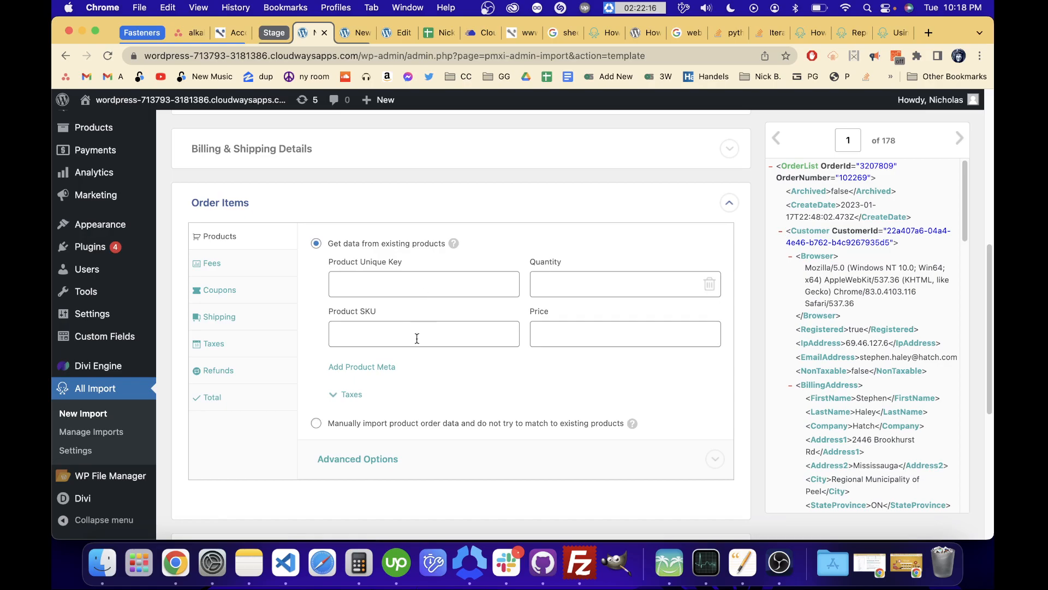
left_click(423, 334)
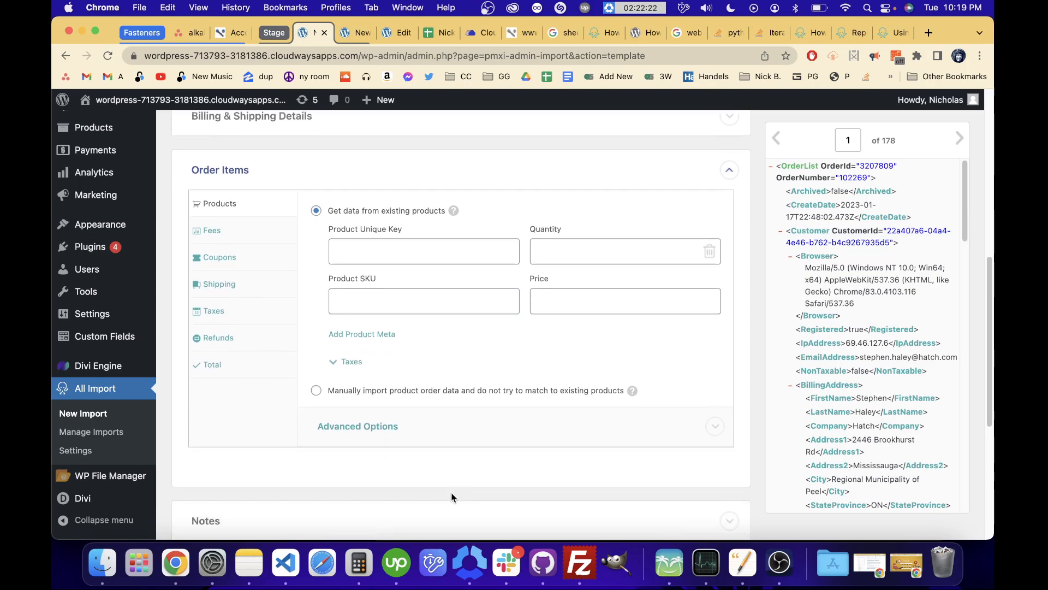
scroll("down", 3)
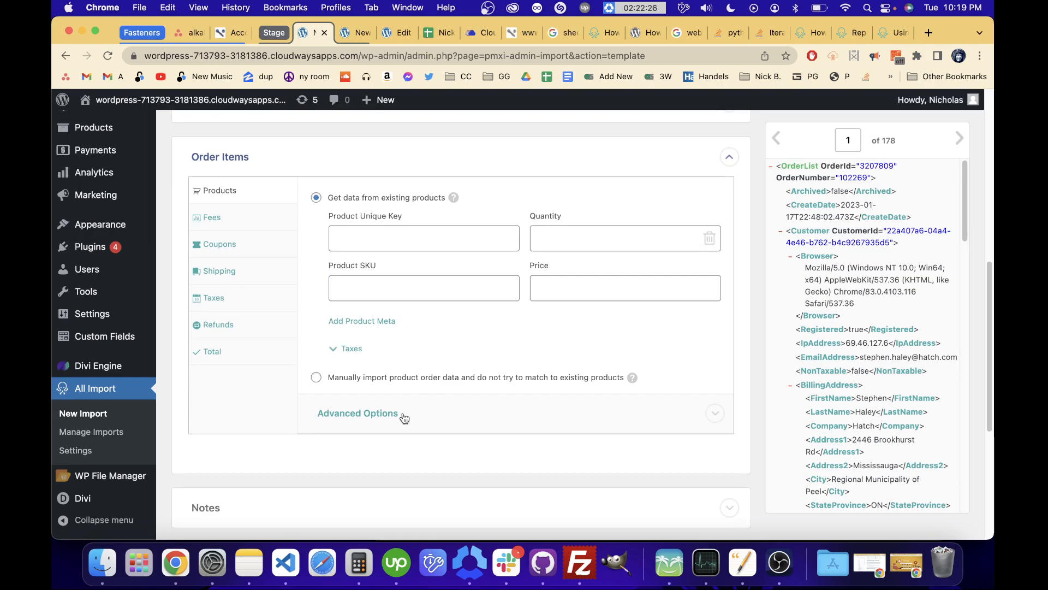
left_click(284, 561)
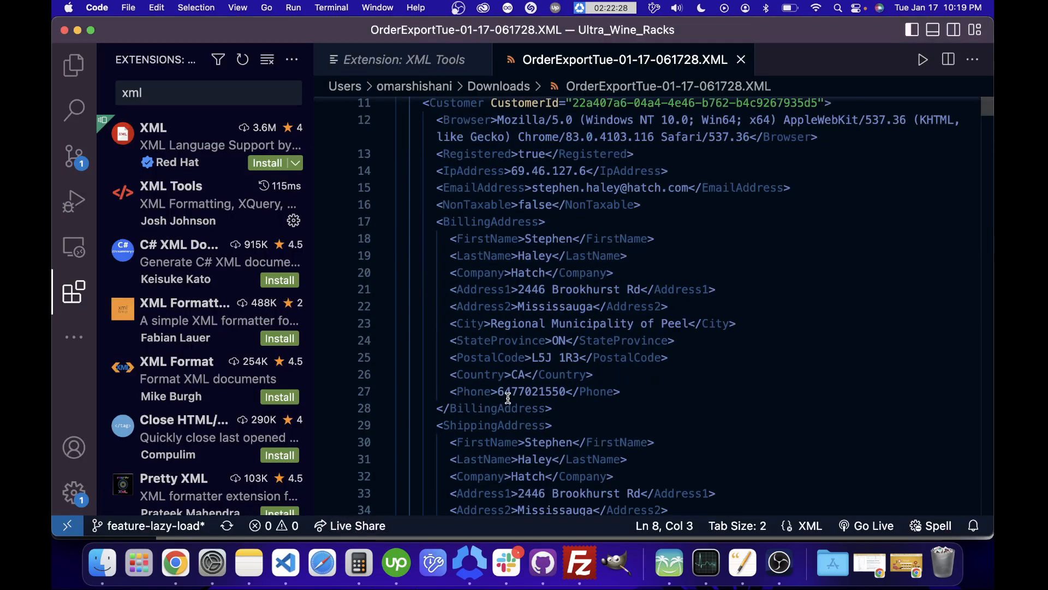
scroll("down", 3)
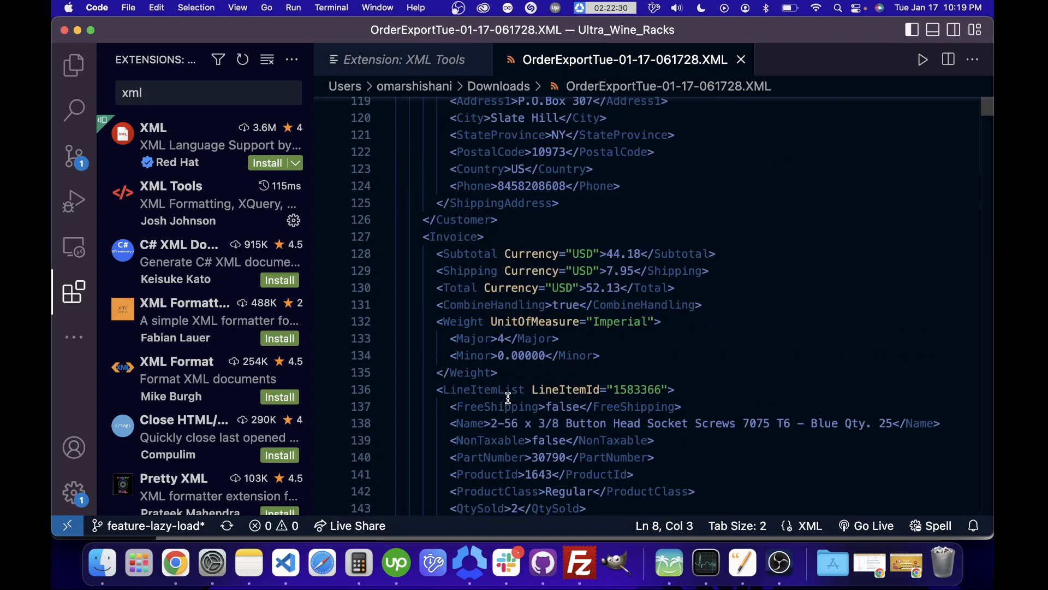
scroll("up", 3)
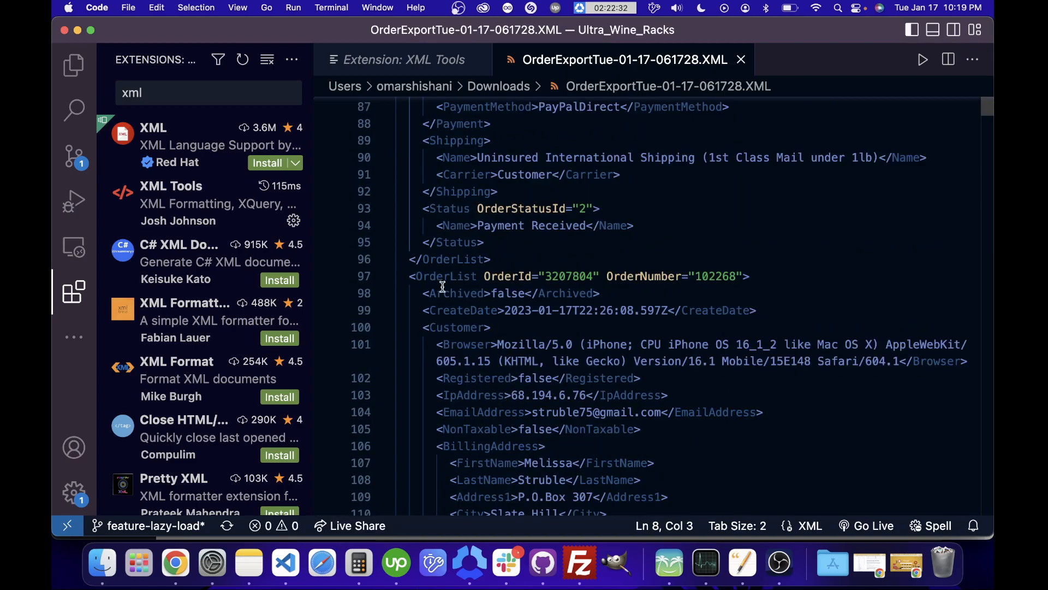
scroll("down", 3)
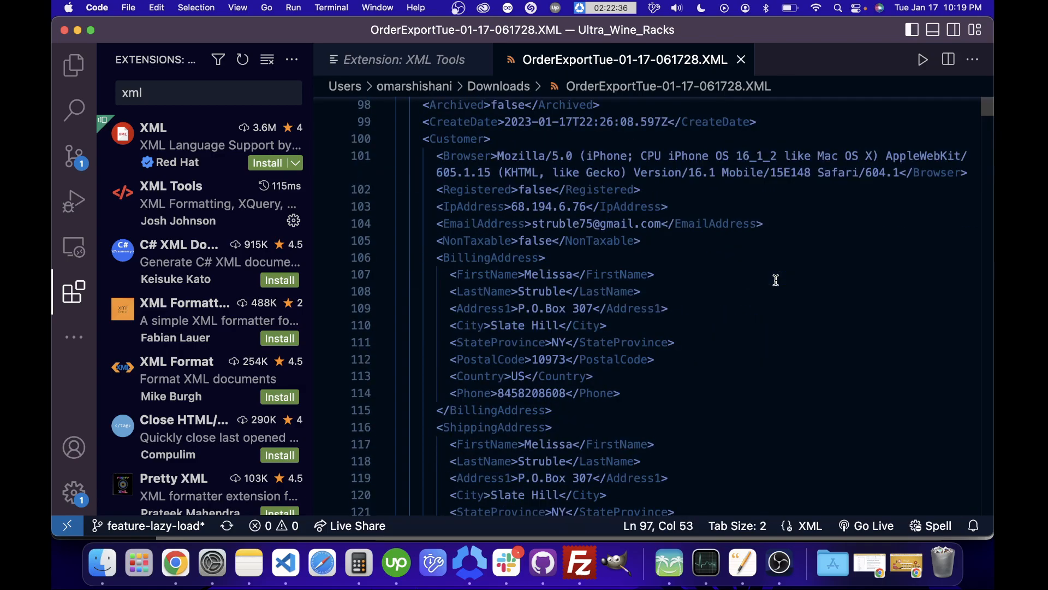
scroll("down", 3)
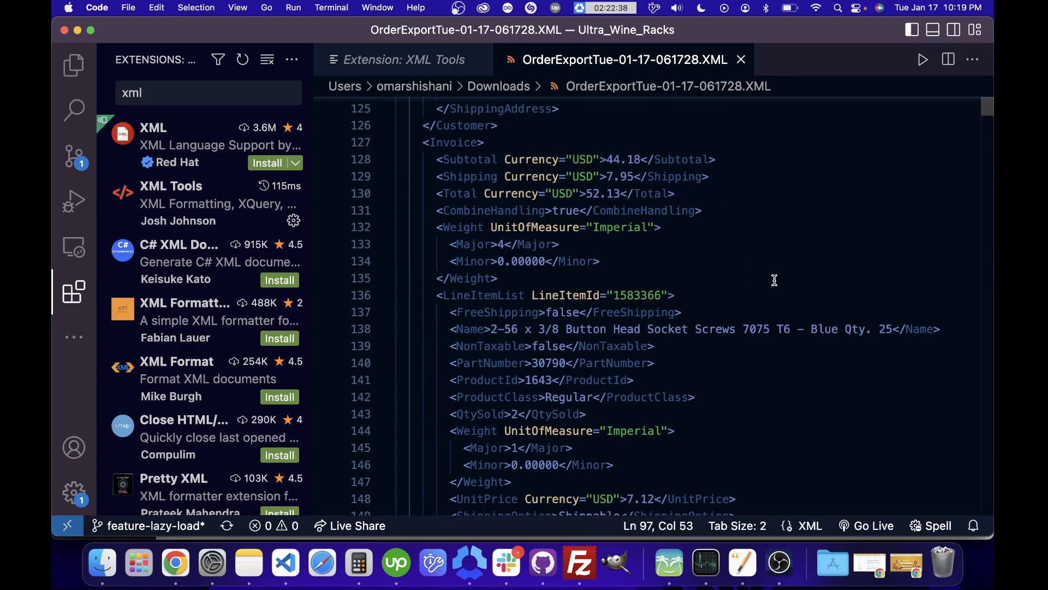
scroll("down", 3)
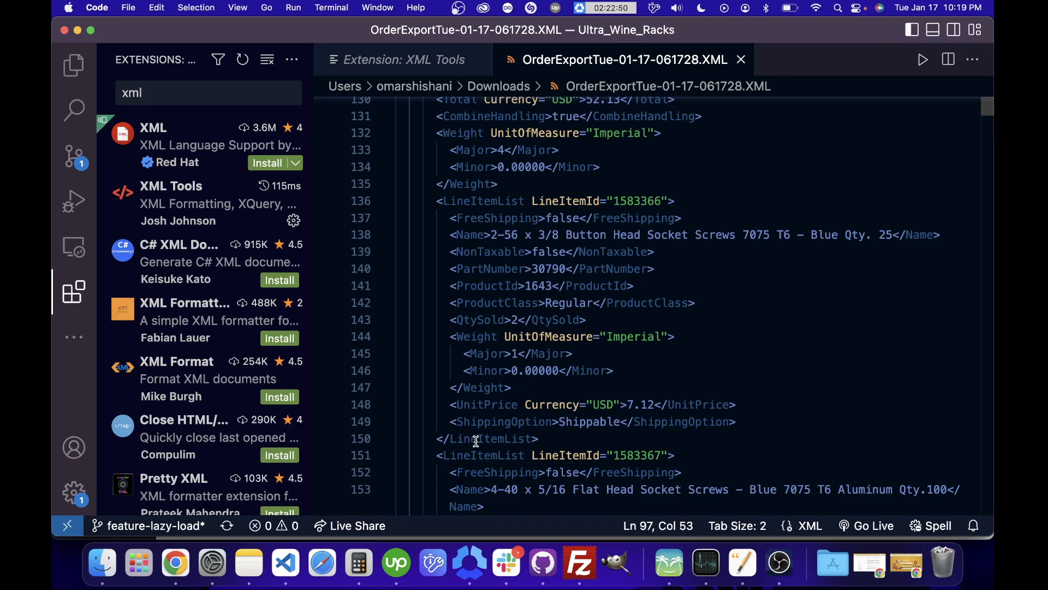
scroll("down", 3)
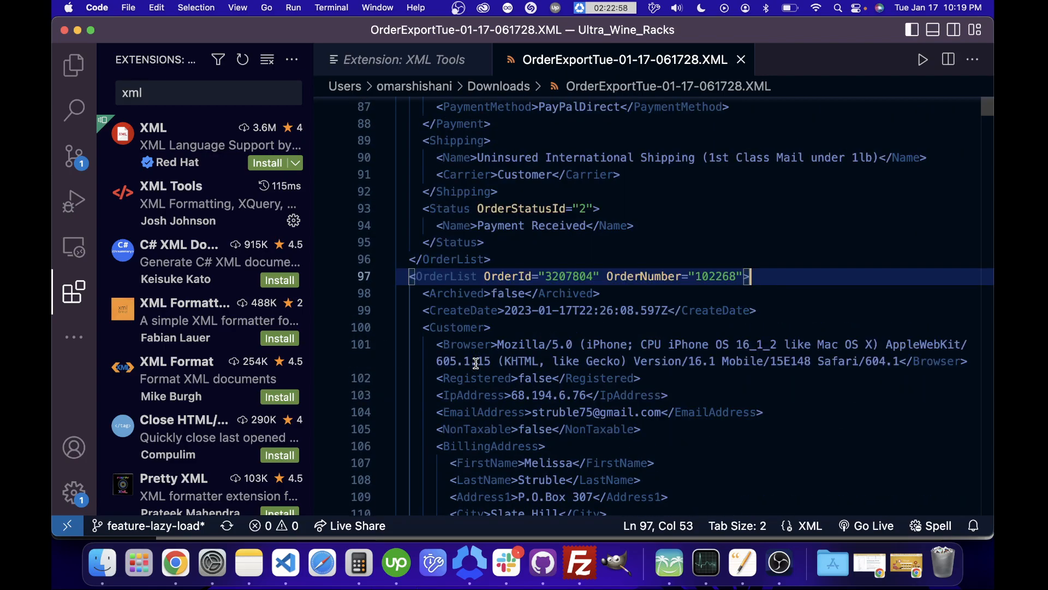
scroll("down", 3)
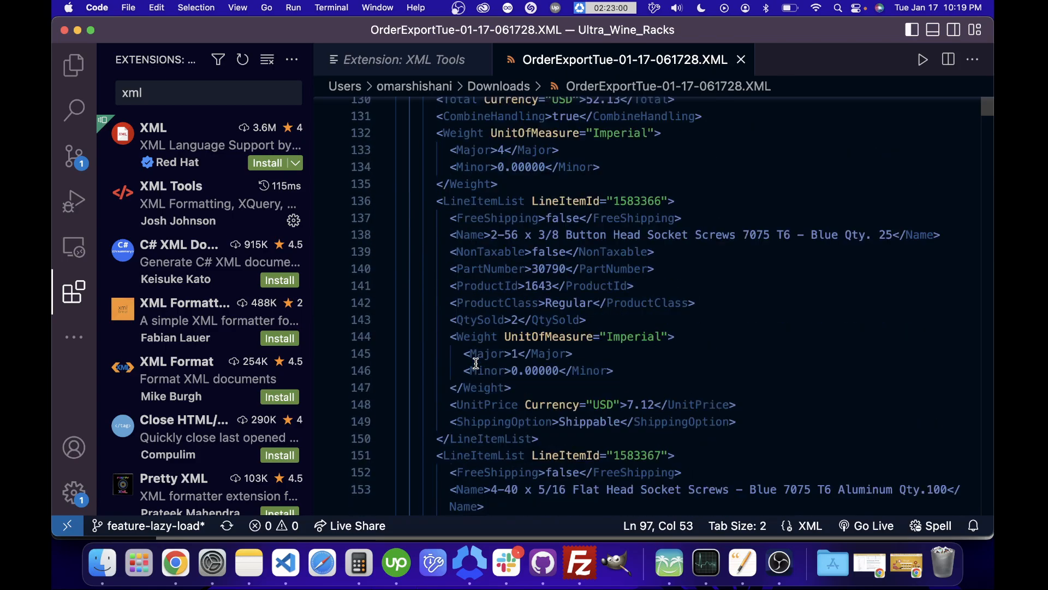
scroll("down", 3)
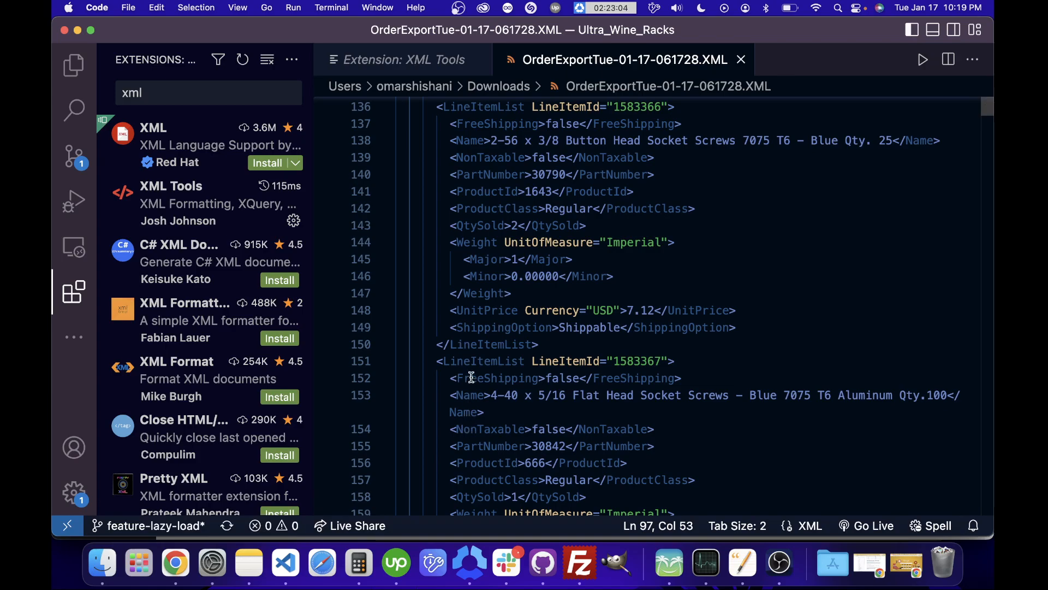
mouse_move(472, 404)
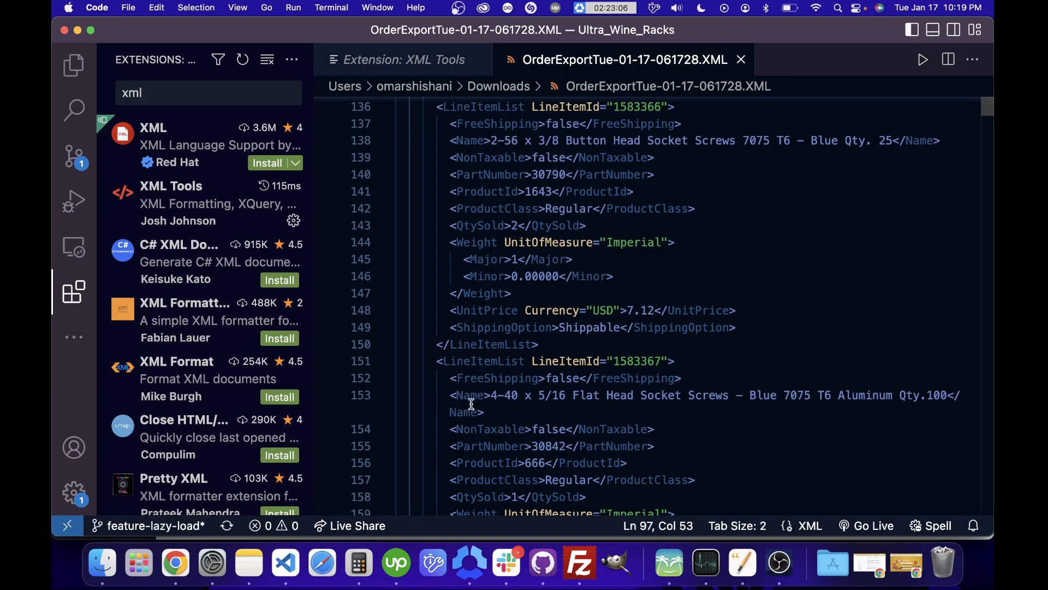
mouse_move(175, 563)
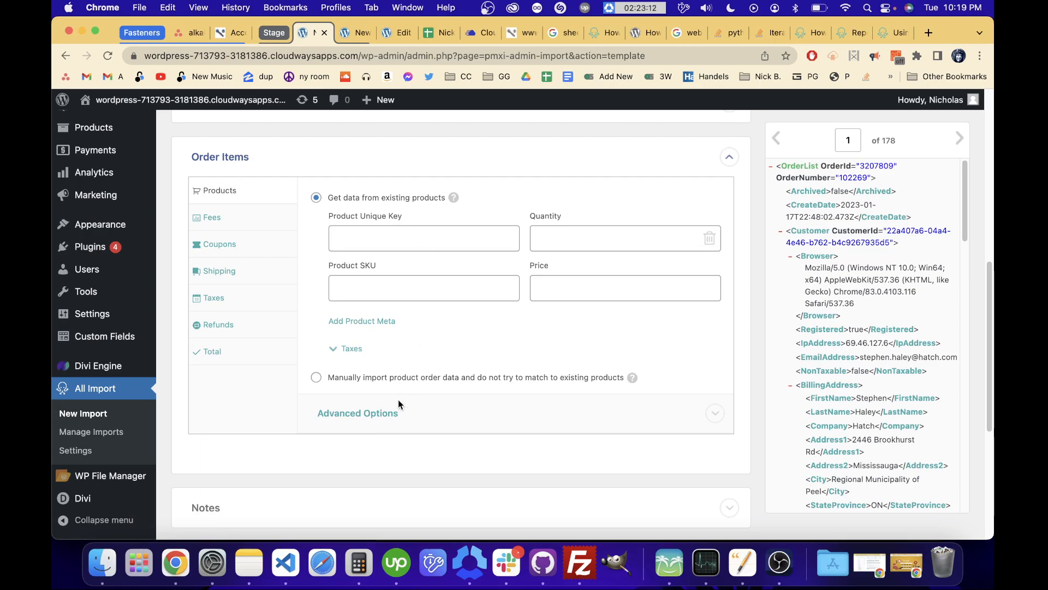
Step: Expand Advanced Options for order items, showing Fixed and Variable Repeater Mode choices
left_click(358, 413)
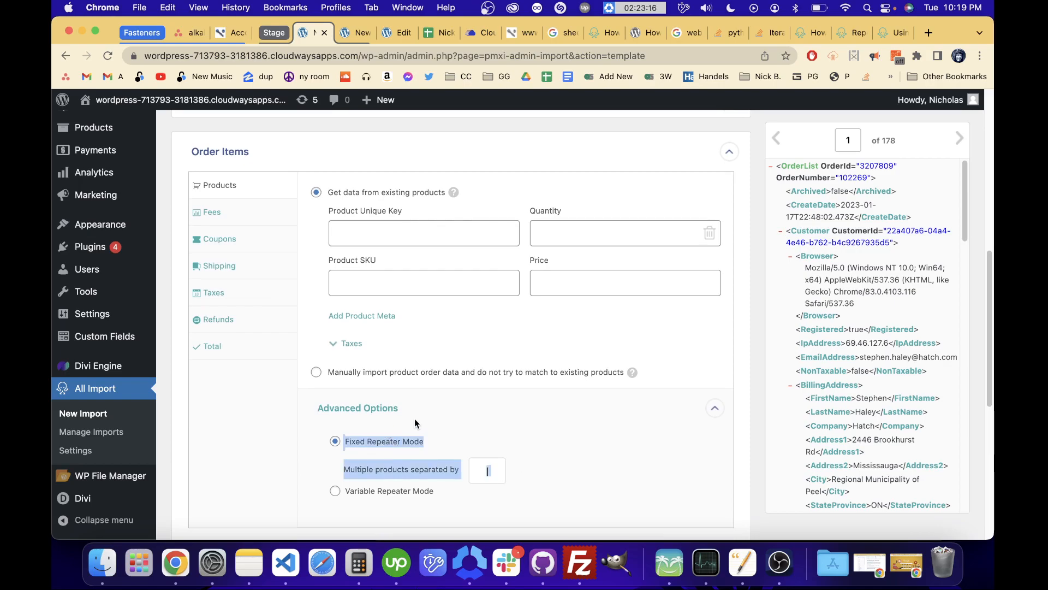
left_click(406, 447)
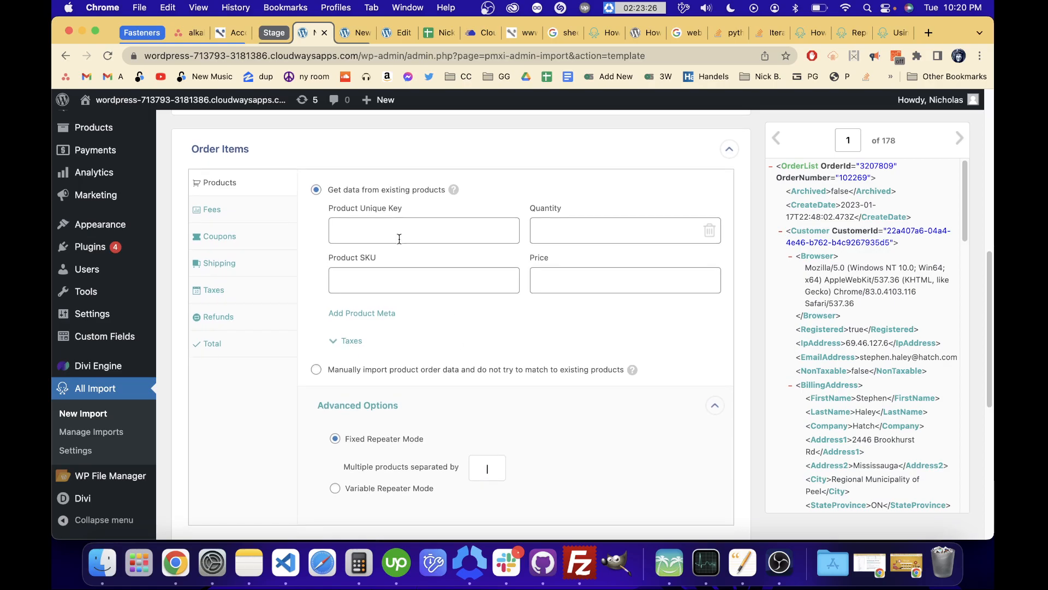
mouse_move(554, 237)
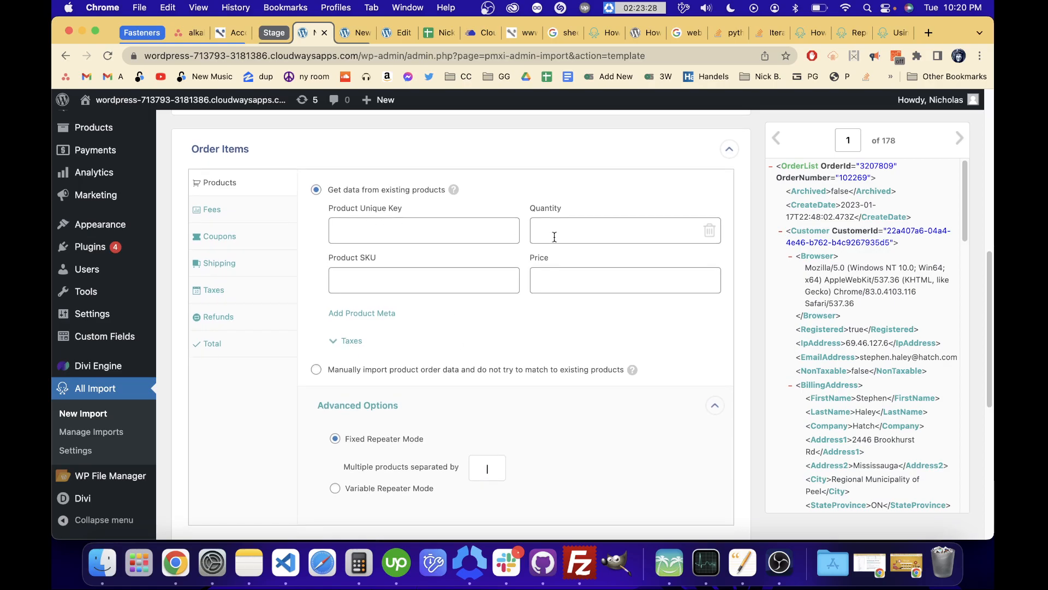
mouse_move(819, 392)
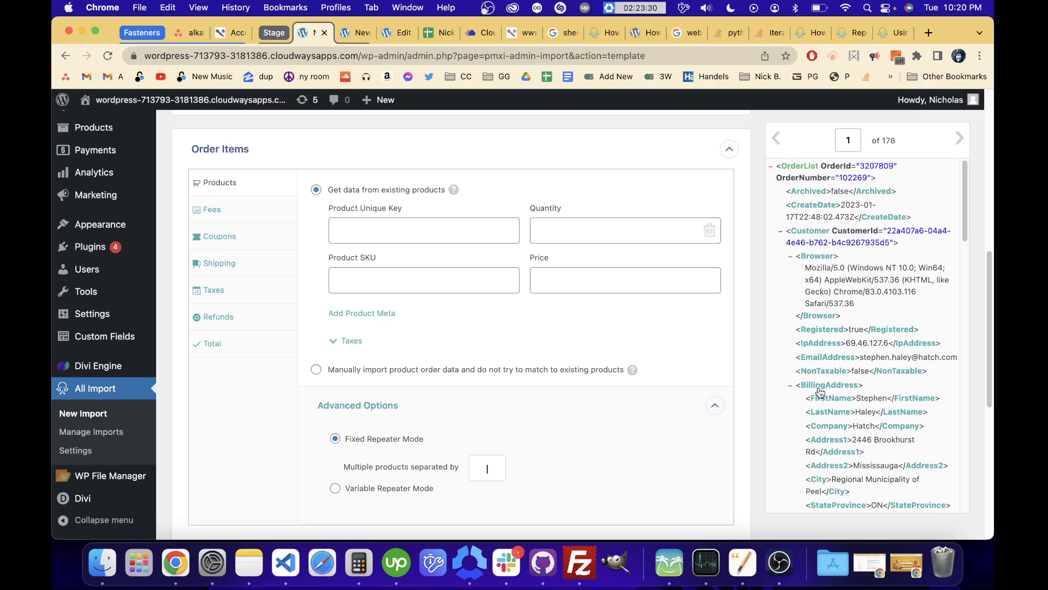
left_click(625, 231)
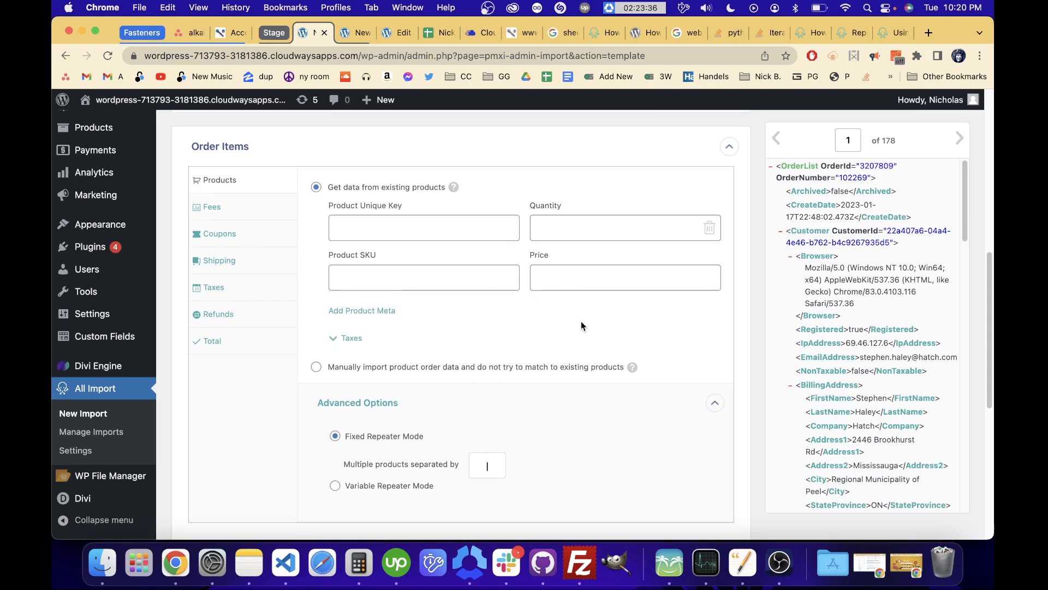
scroll("down", 3)
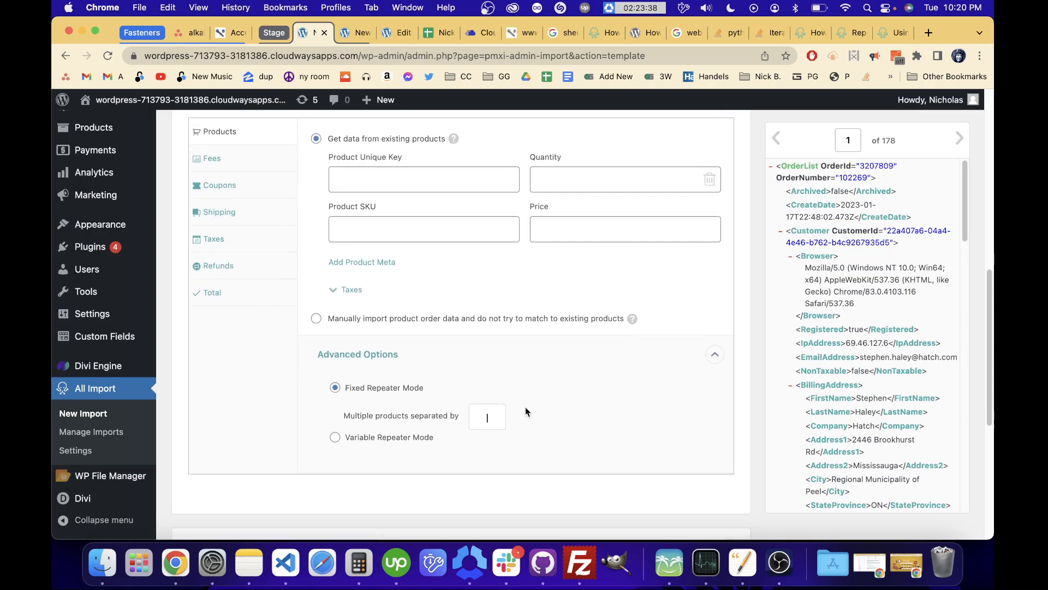
scroll("down", 3)
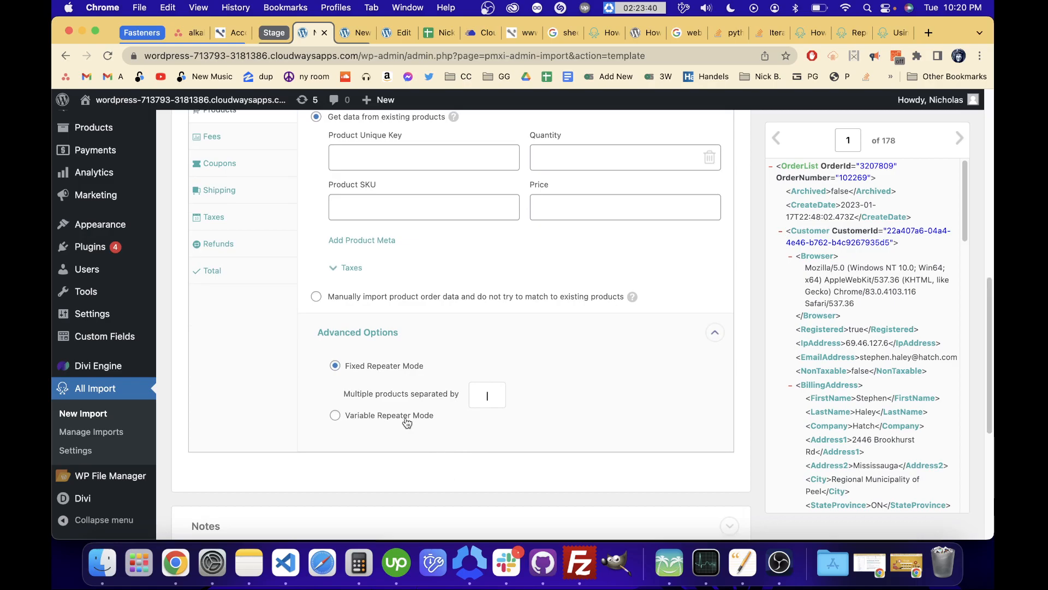
Step: Switch order items to Variable Repeater Mode, exposing the For each field
left_click(335, 415)
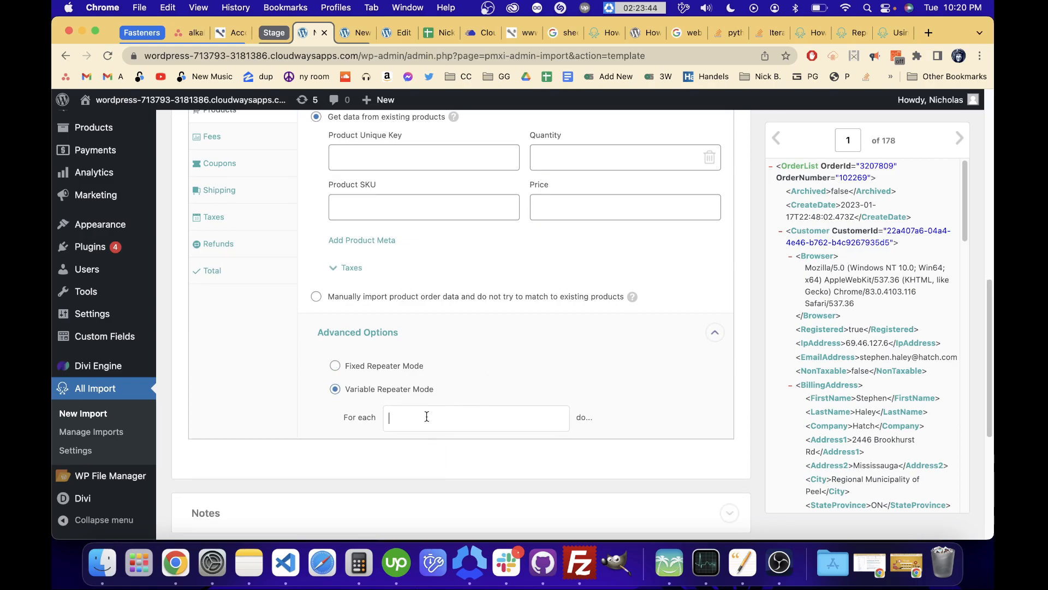
type("{Invoice[1]/LineItemList}")
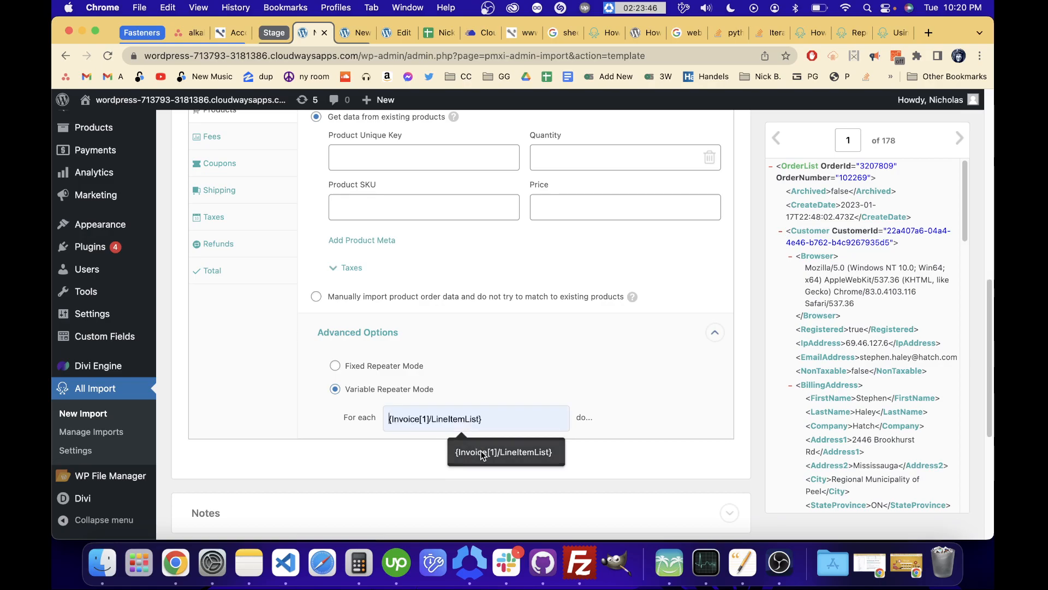
left_click(475, 418)
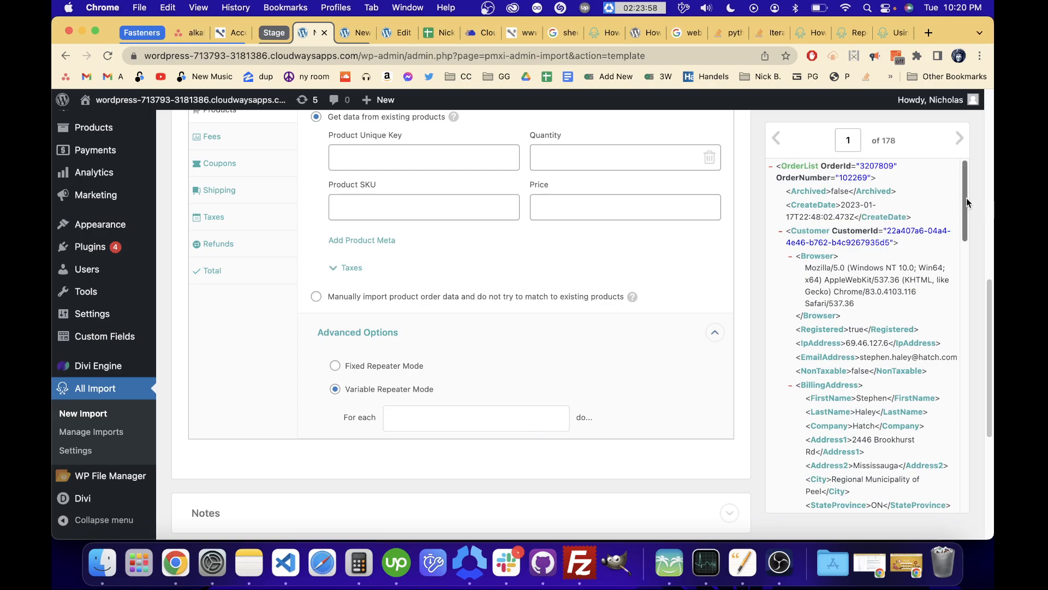
Step: Set the For each path to {Invoice[1]/LineItemList} by removing its trailing [1] index
scroll("down", 3)
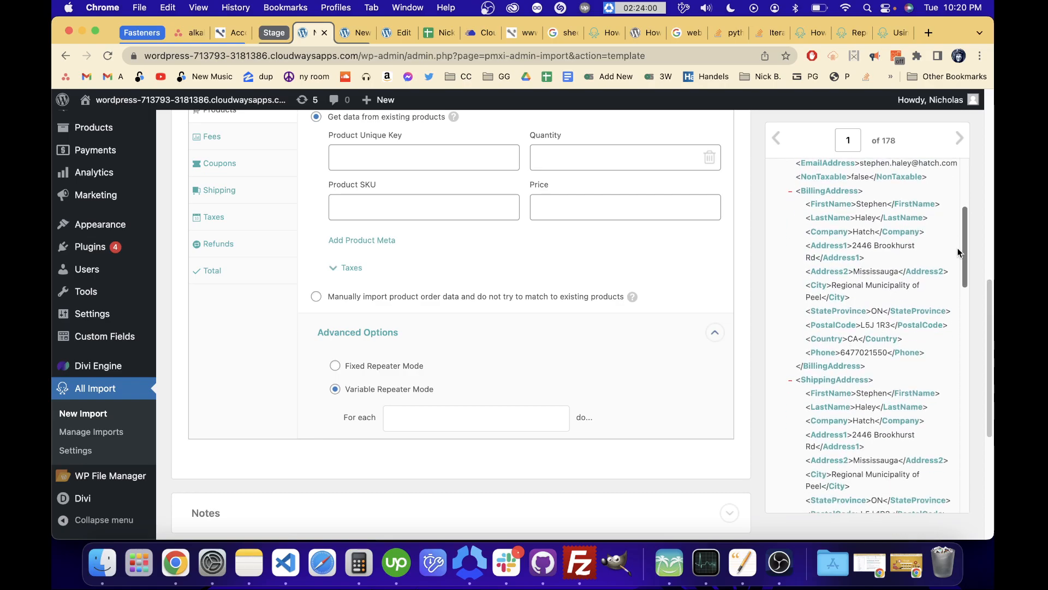
scroll("down", 3)
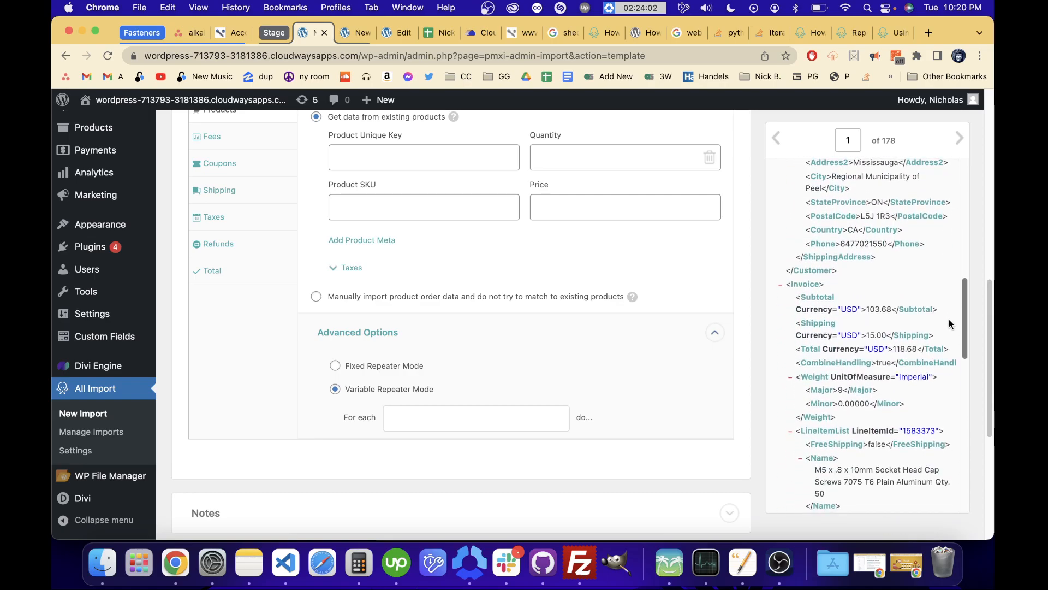
scroll("down", 3)
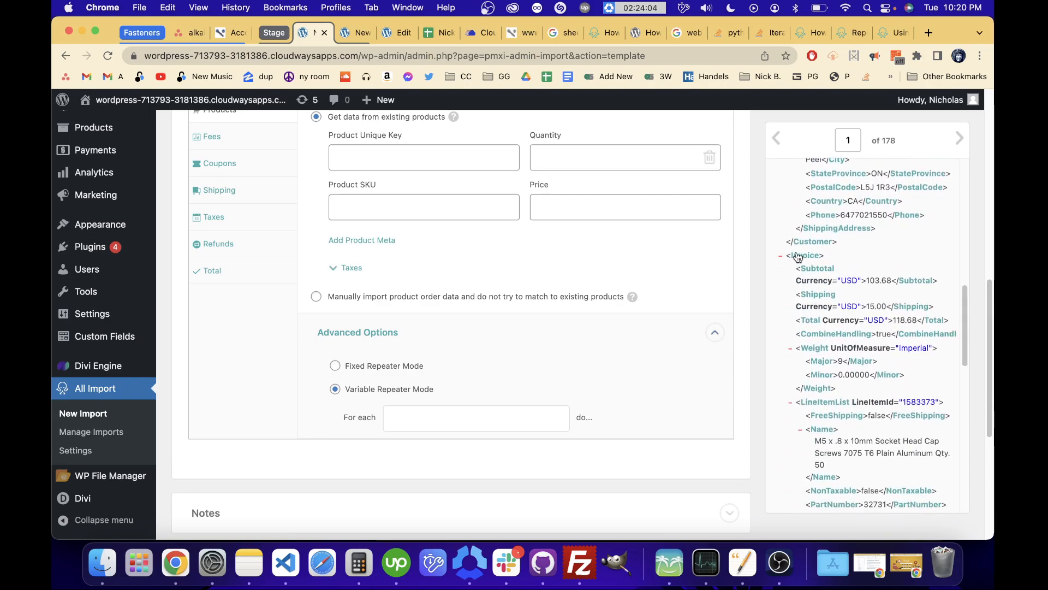
scroll("down", 3)
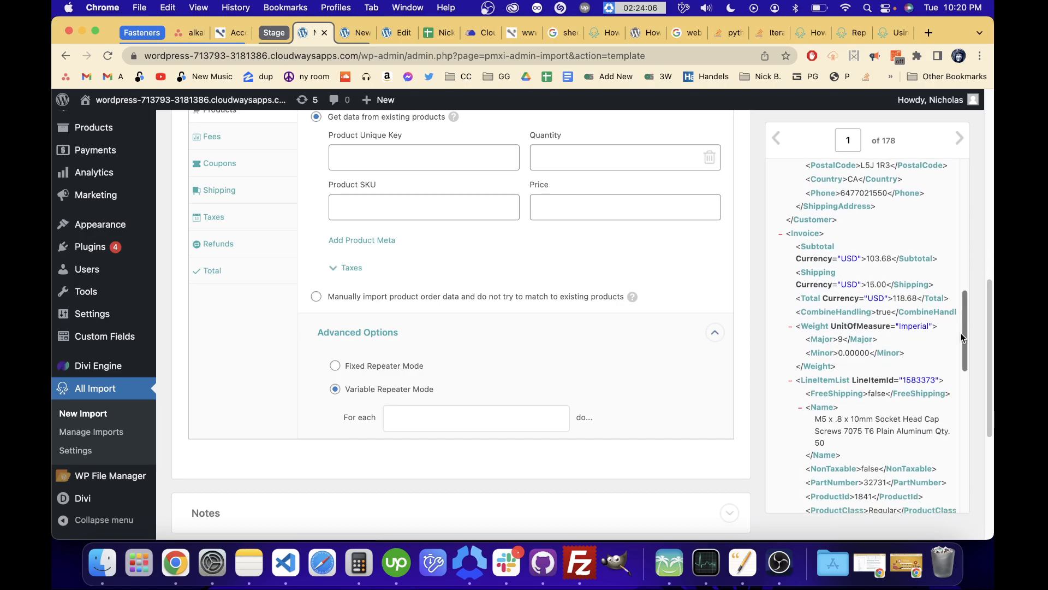
scroll("down", 3)
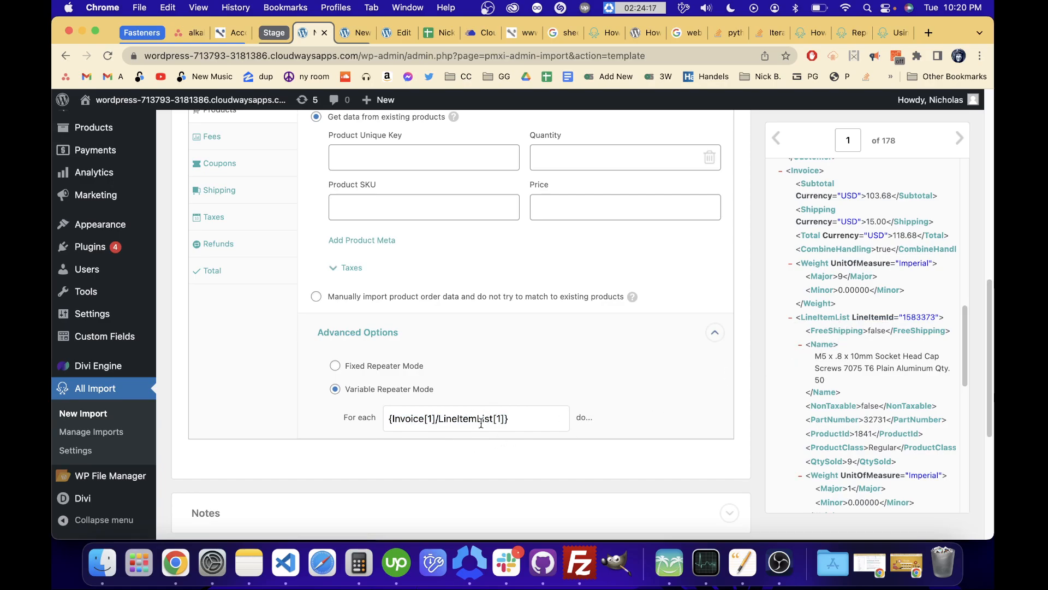
double_click(499, 419)
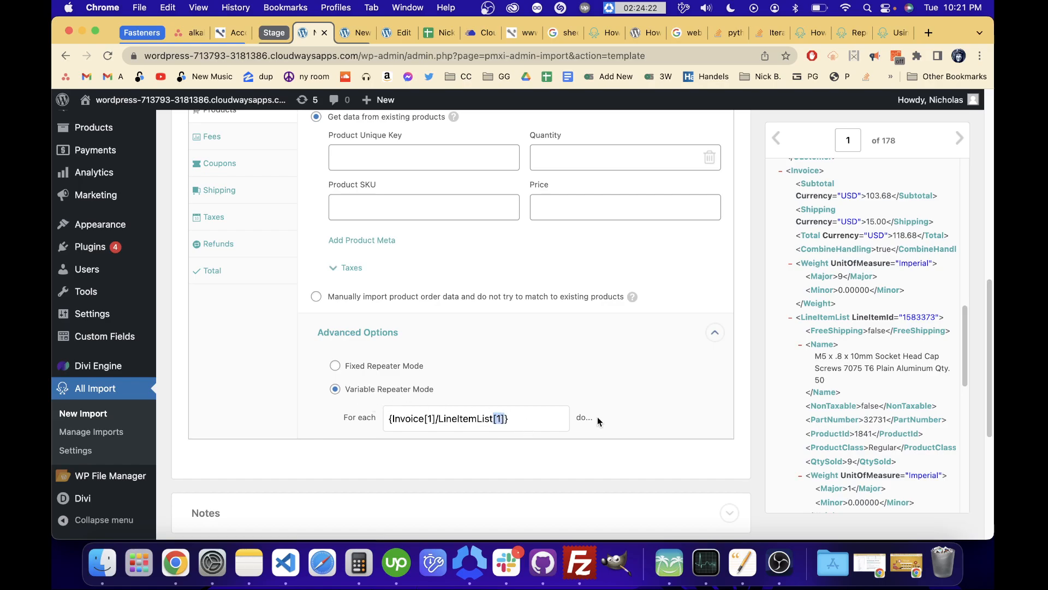
key("Backspace")
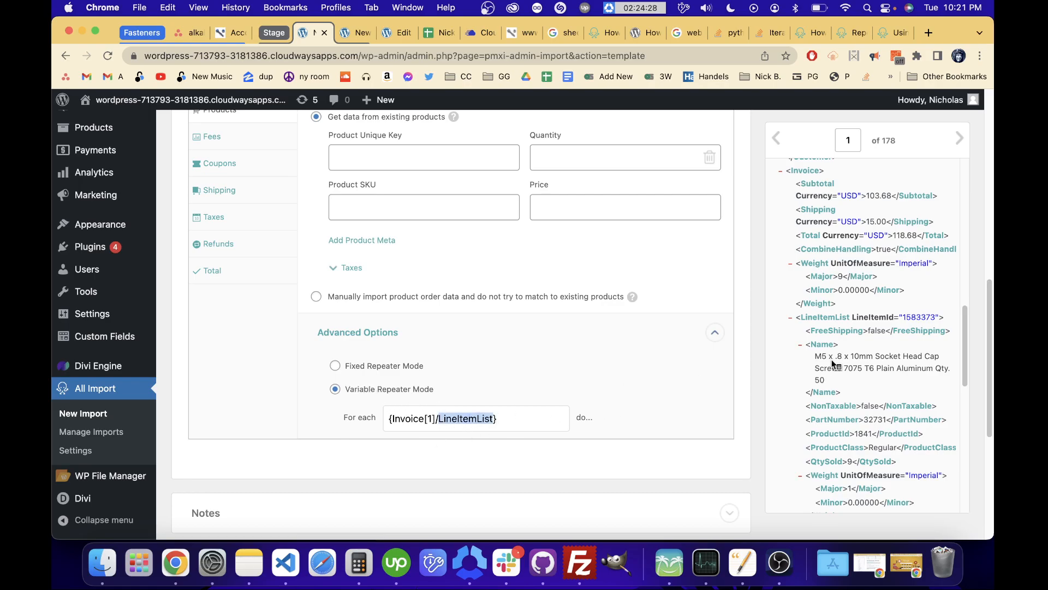
scroll("down", 3)
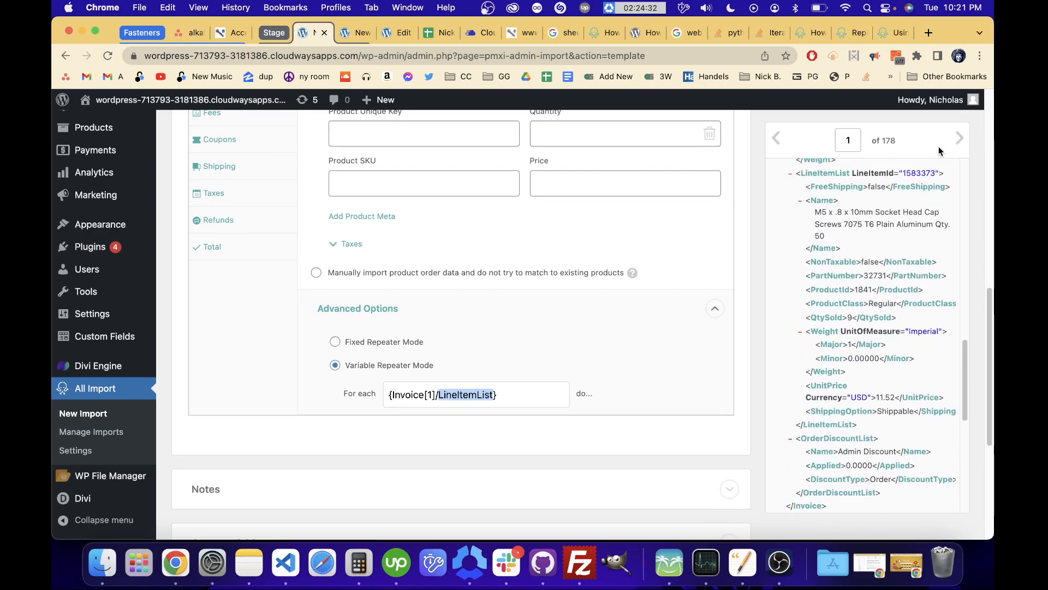
Step: Enter fas-exp-prod-sku-{ProductId[1]} as the Product SKU for each repeated line item
left_click(960, 139)
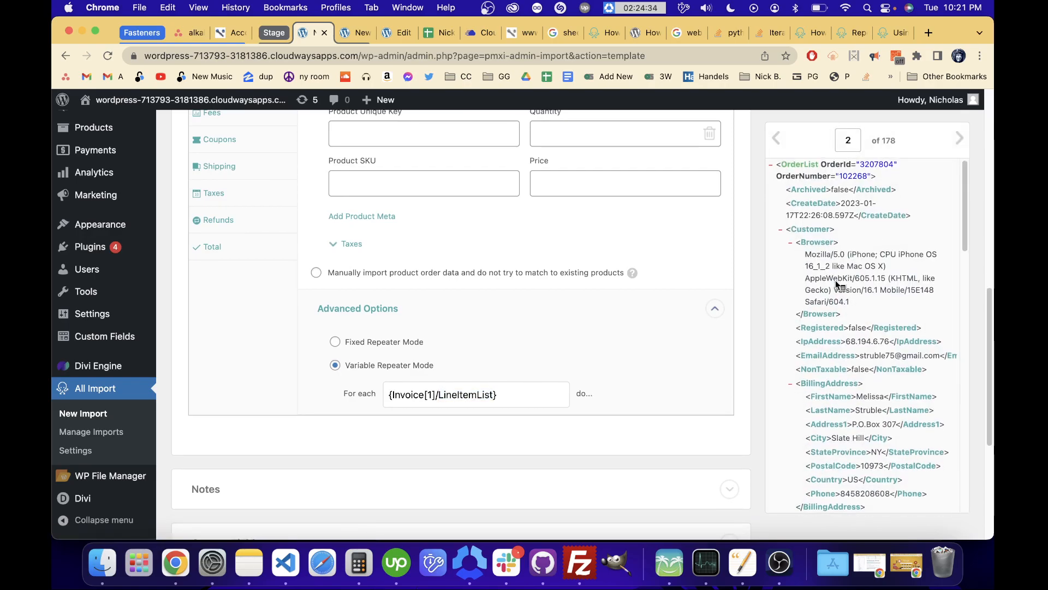
scroll("down", 3)
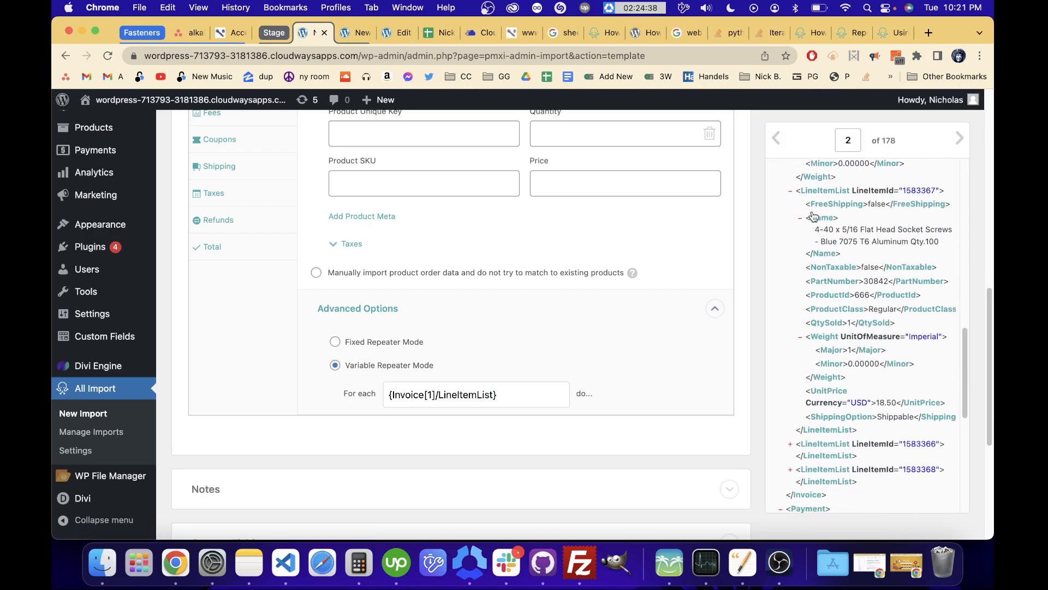
scroll("down", 3)
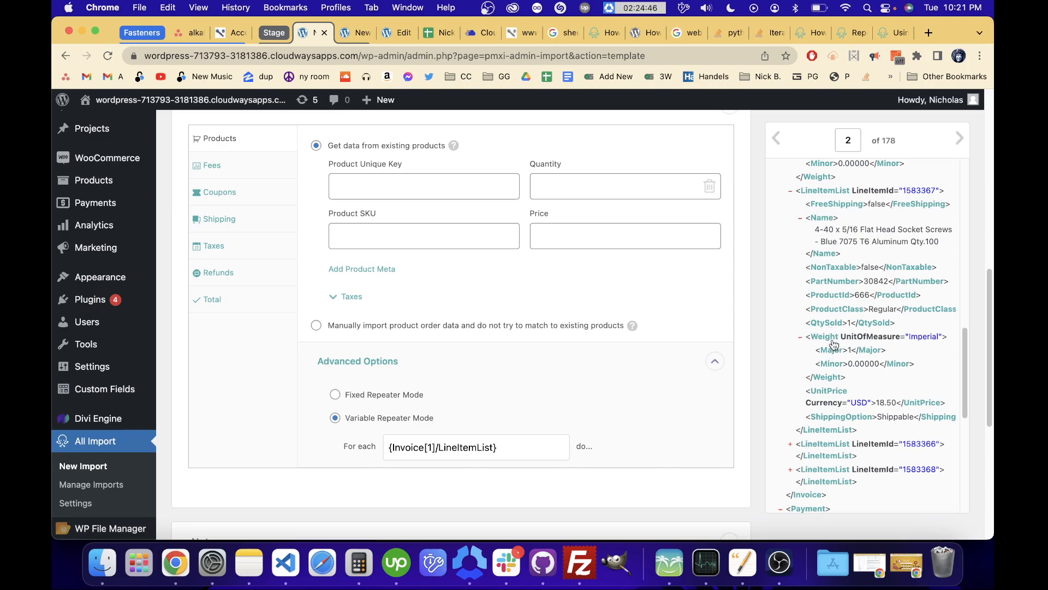
mouse_move(468, 234)
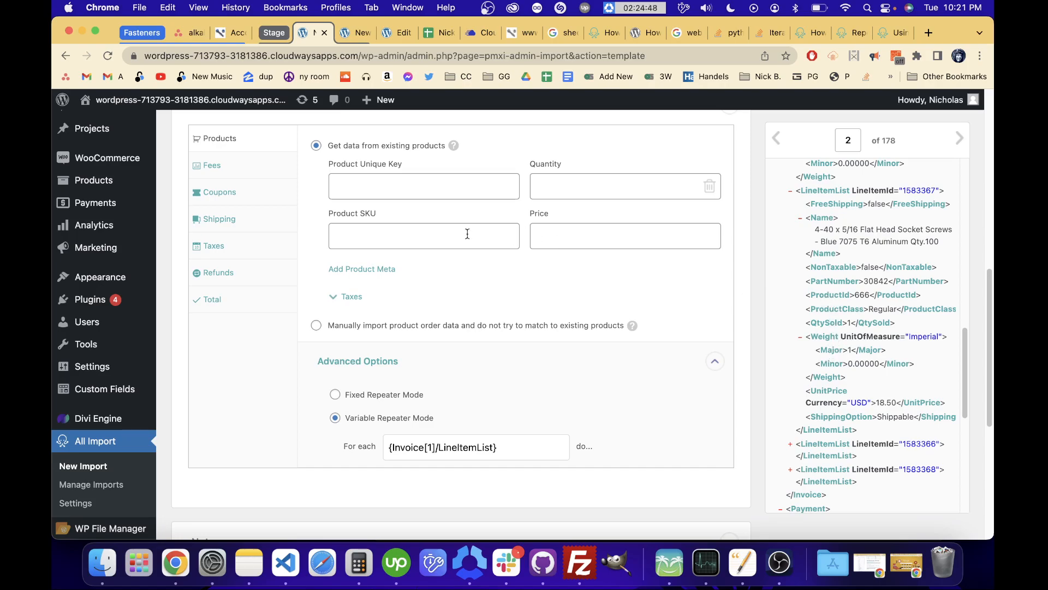
type("fas-exp-prod-sku-{ProductId[1]}")
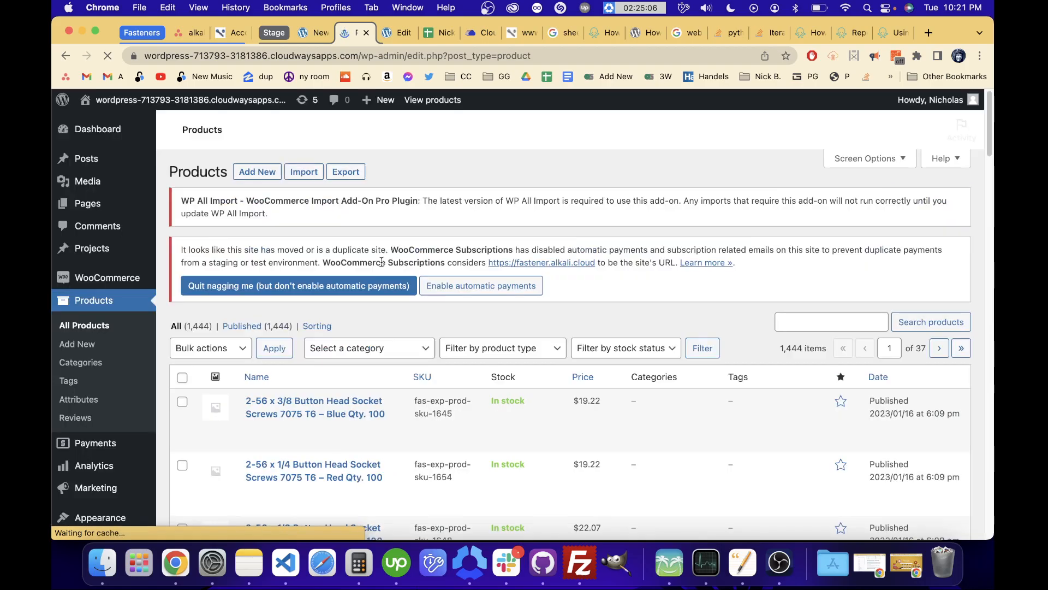
Step: Check existing SKUs like fas-exp-prod-sku-1645 in the WooCommerce Products list
scroll("down", 3)
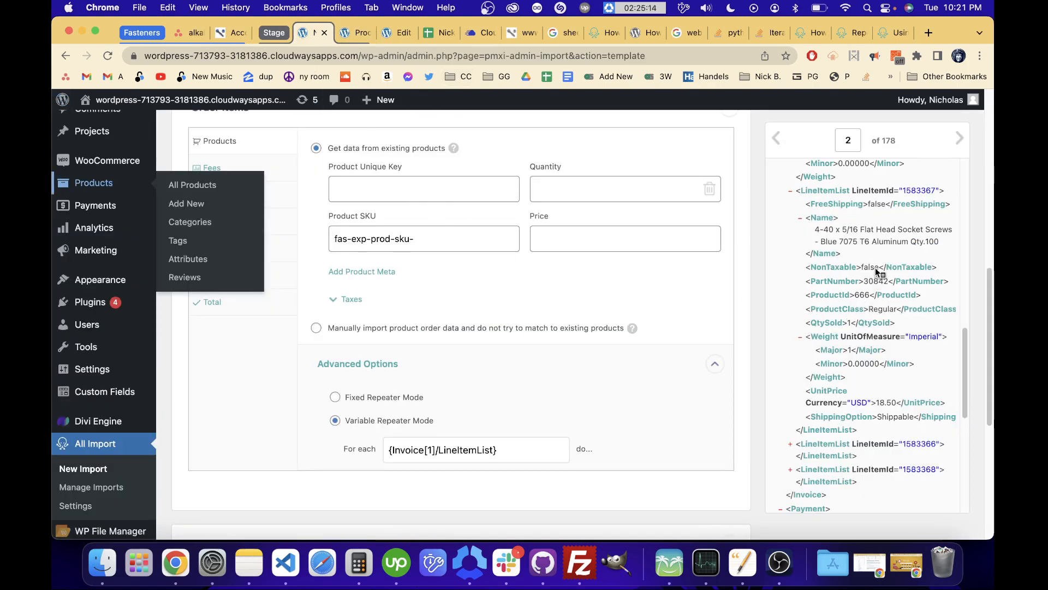
mouse_move(838, 296)
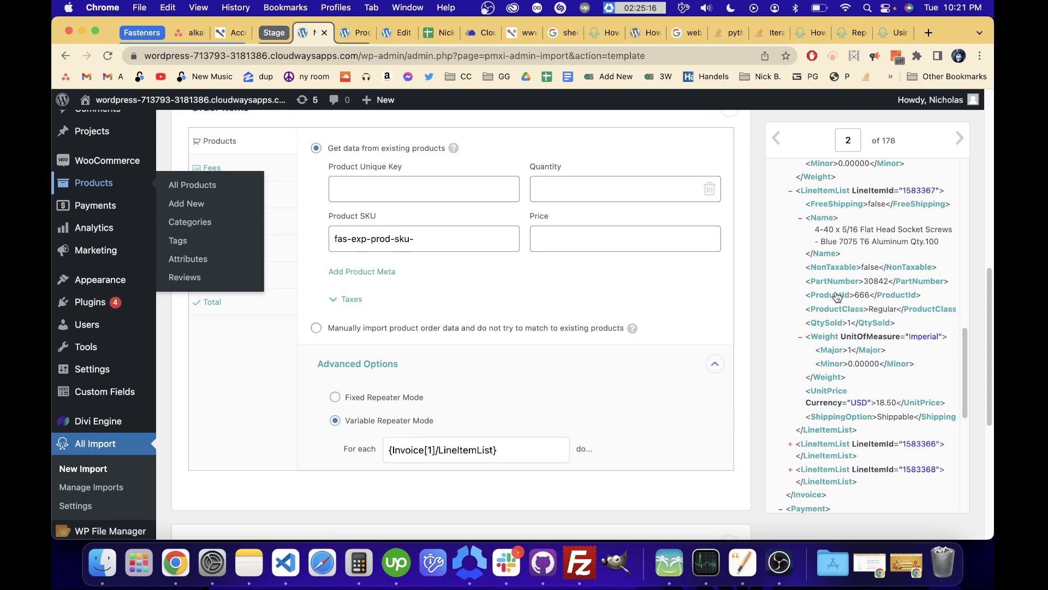
Step: Change the Product SKU mapping to fas-exp-prod-sku-{PartNumber[1]}
type("{Invoice[1]/LineItemList}")
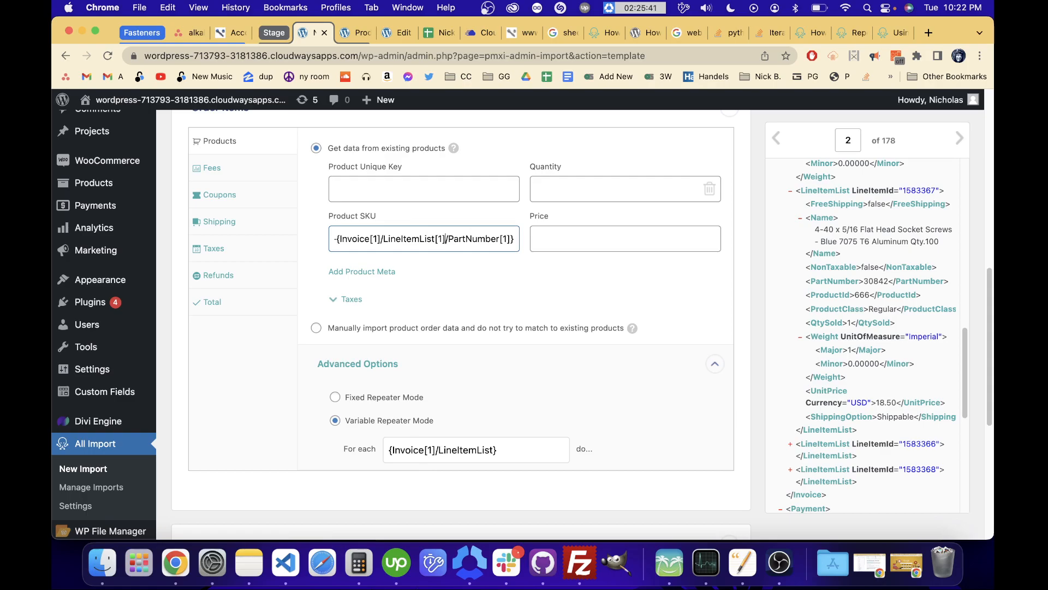
double_click(439, 239)
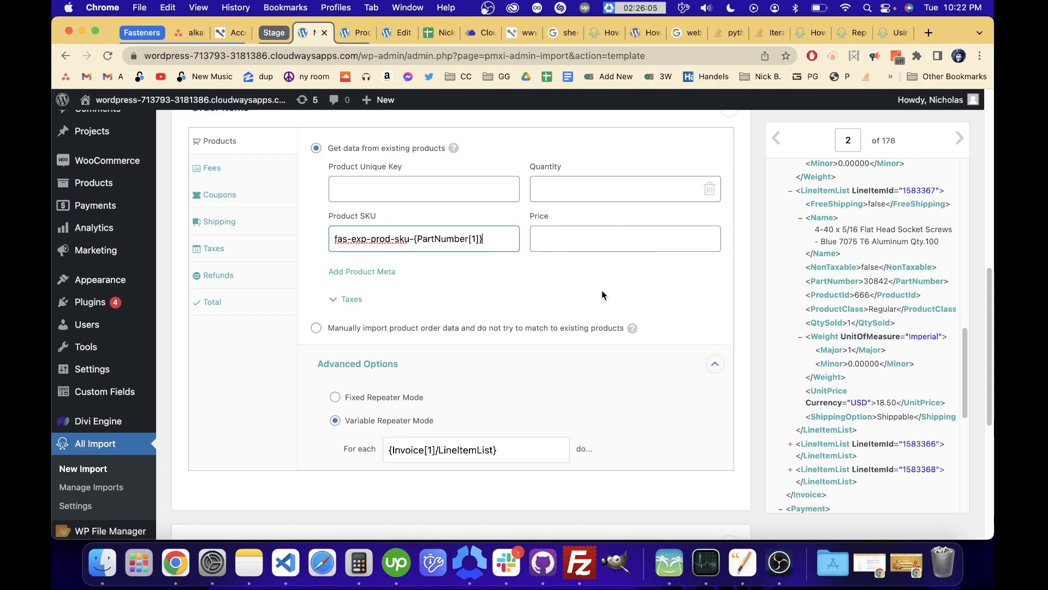
mouse_move(831, 325)
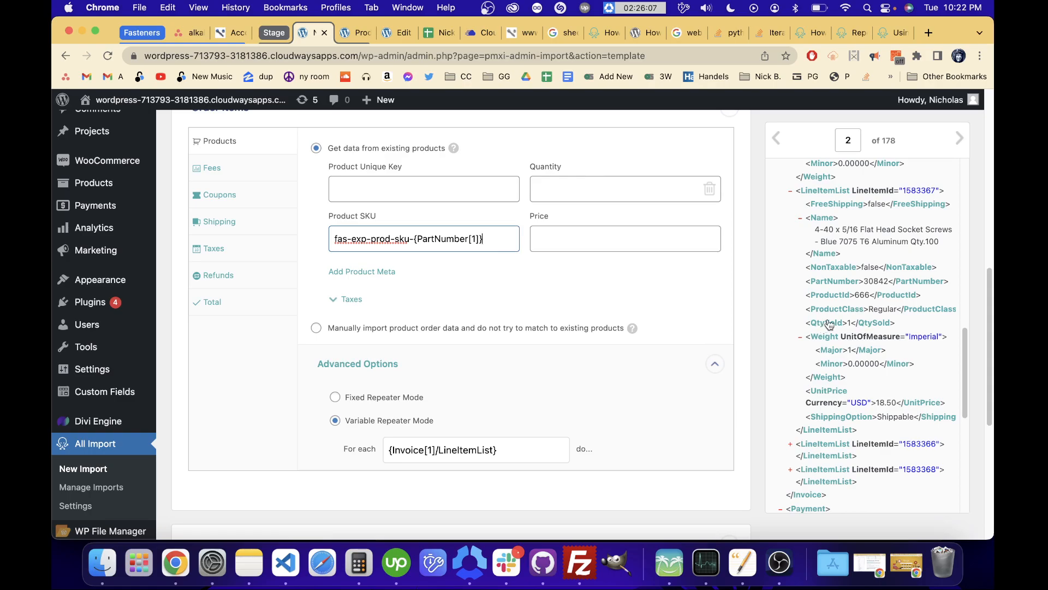
Step: Map Quantity to {QtySold[1]} and Price to {UnitPrice[1]} for each line item
type("{Invoice[1]/LineItemList[1]/QtySold[1]}")
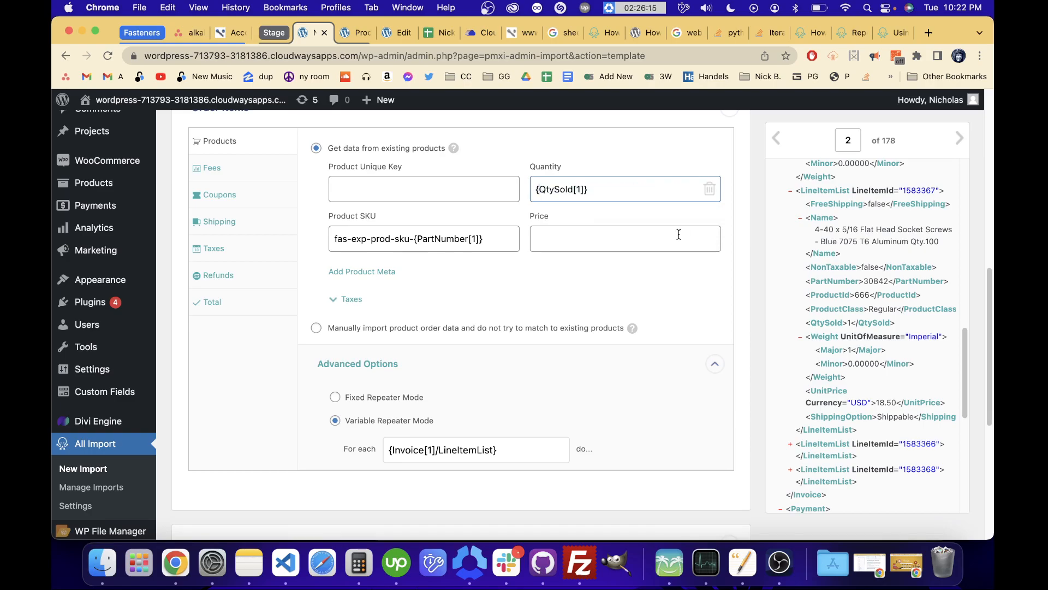
mouse_move(832, 334)
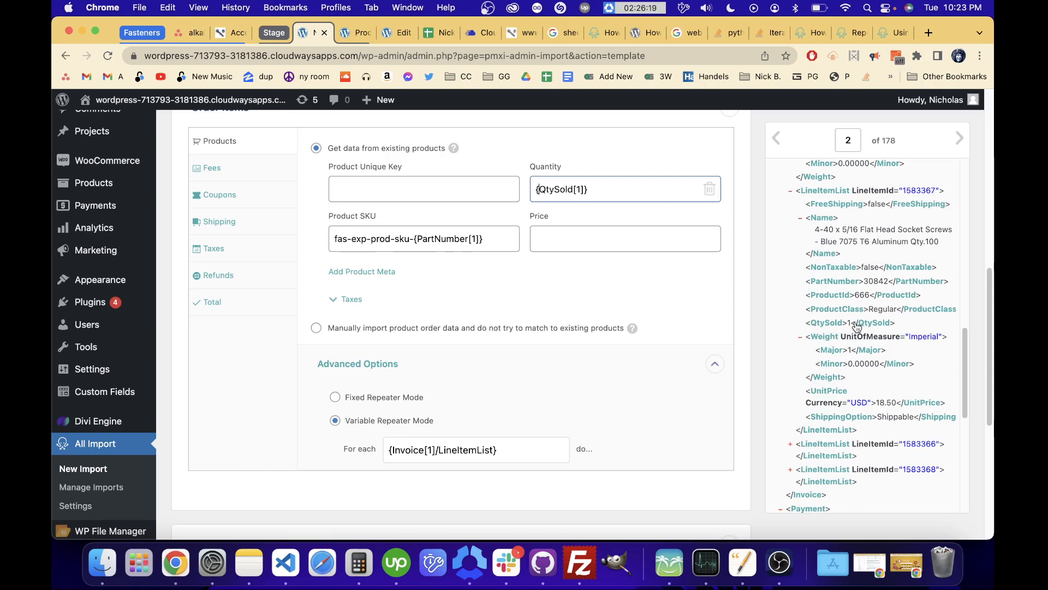
mouse_move(839, 394)
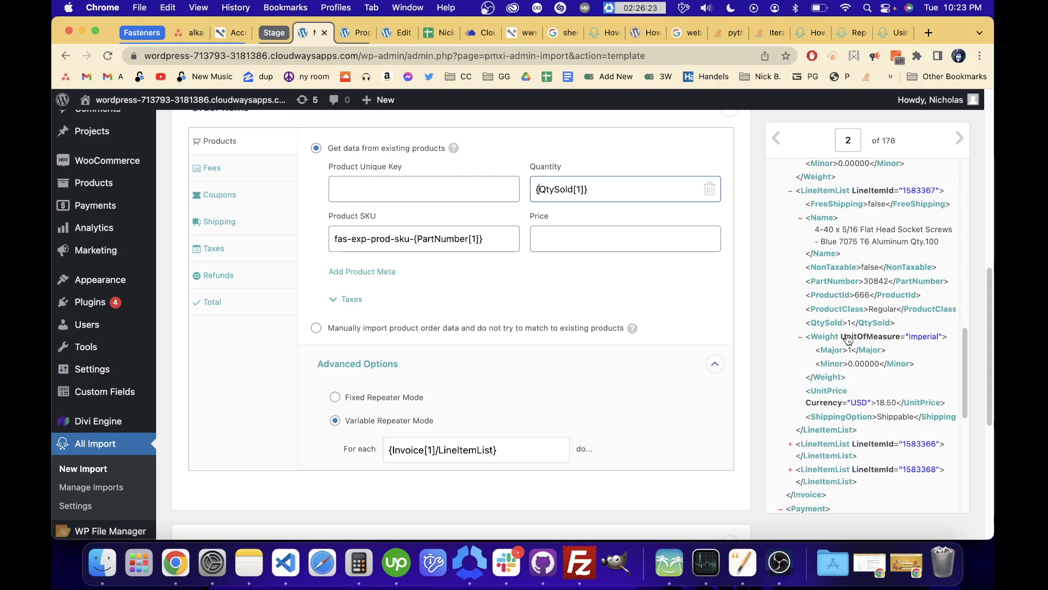
mouse_move(828, 346)
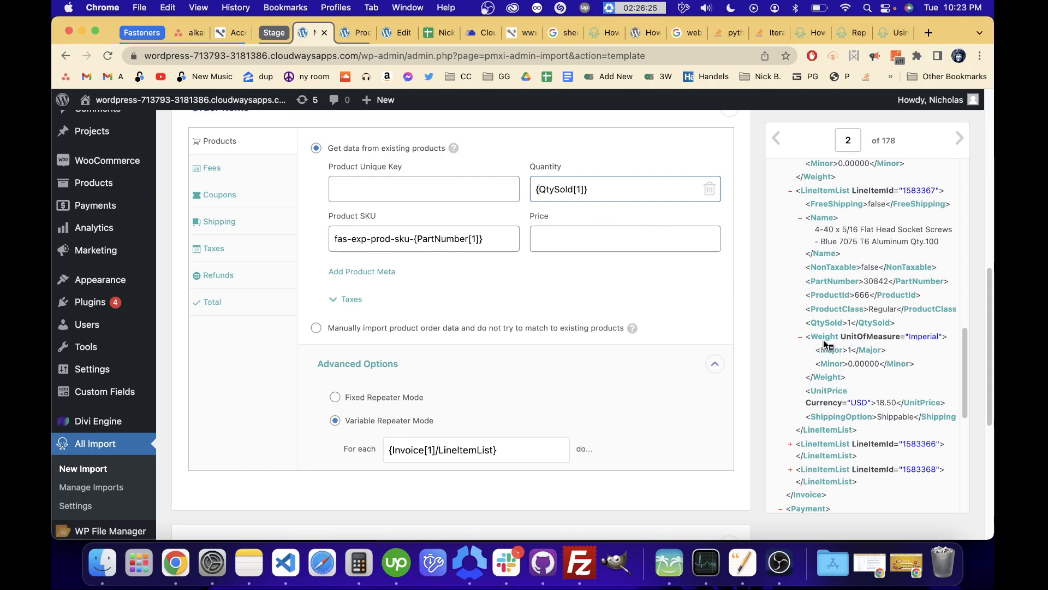
mouse_move(848, 432)
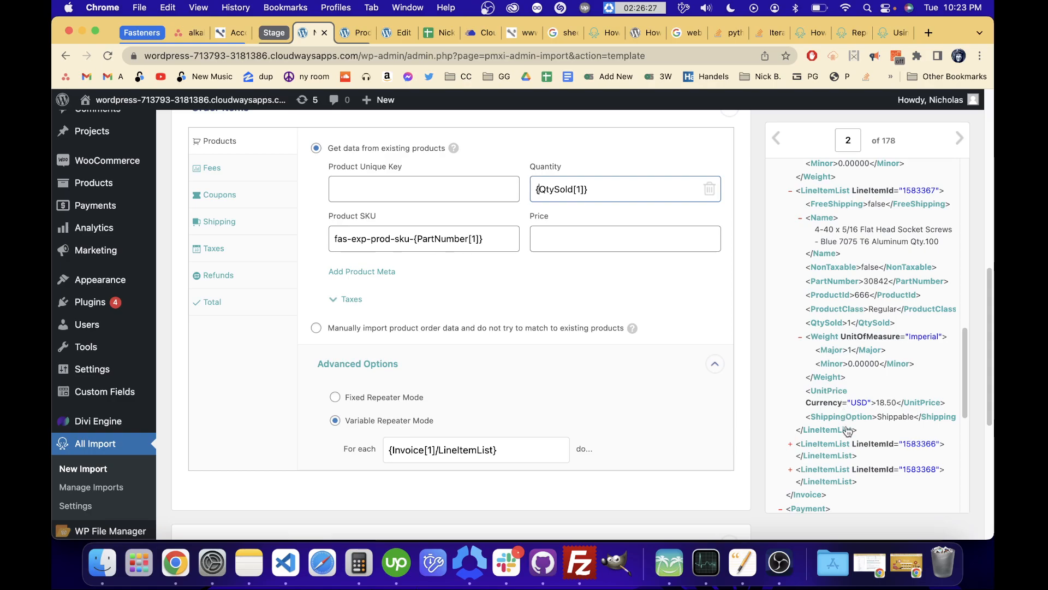
mouse_move(831, 370)
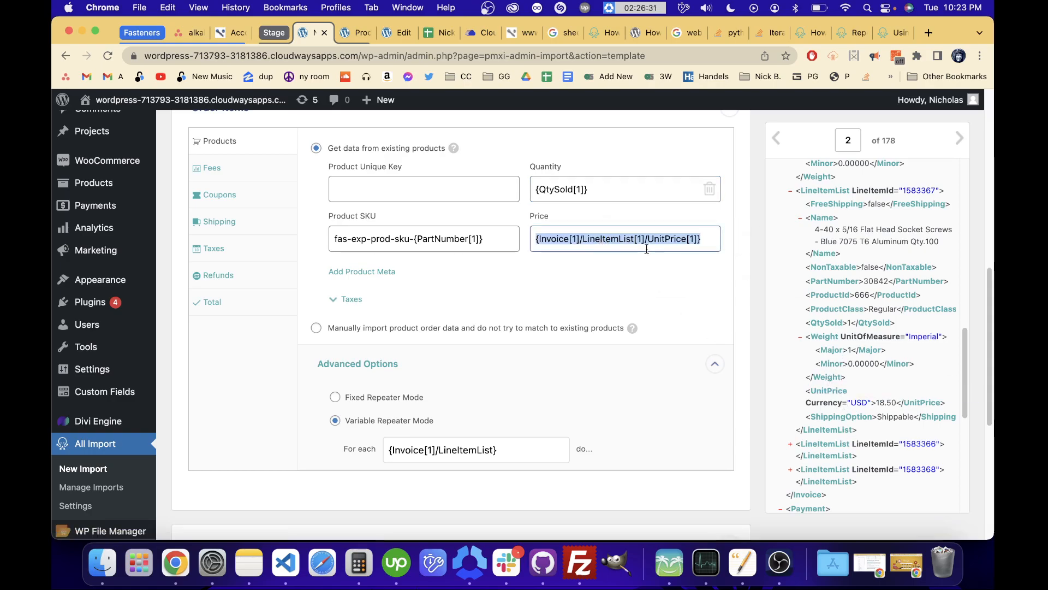
type("{UnitPrice[1]}")
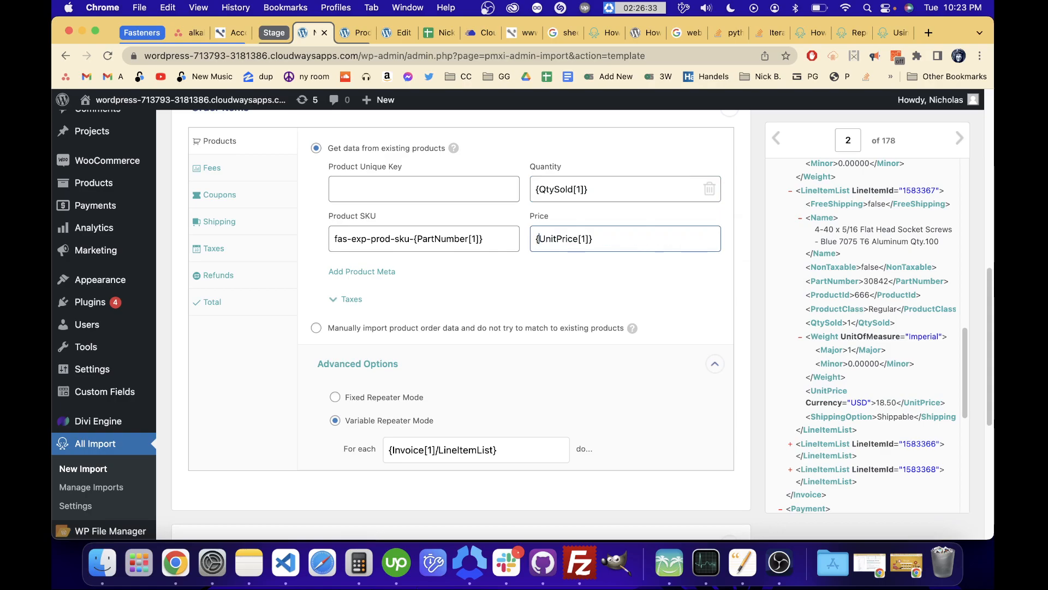
left_click(605, 239)
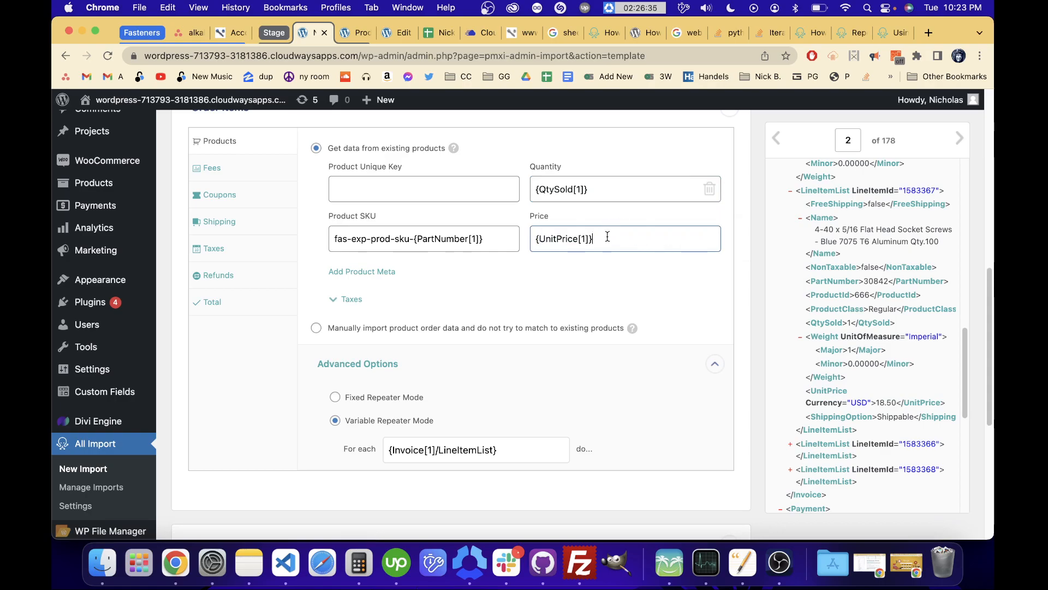
mouse_move(602, 296)
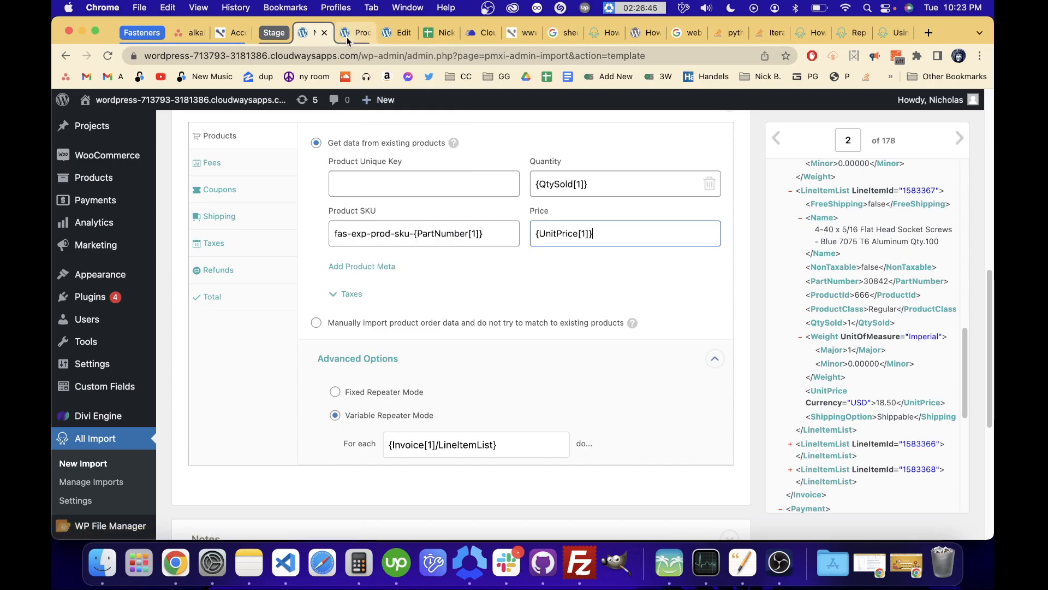
scroll("down", 3)
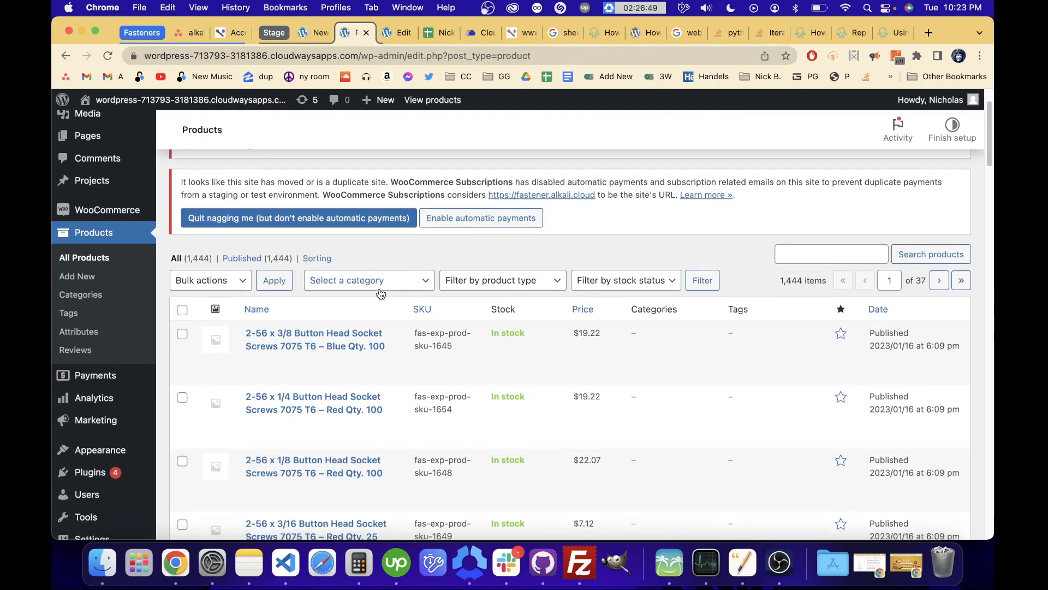
Step: Show the WooCommerce Orders list with the newly imported pending-payment orders
scroll("down", 3)
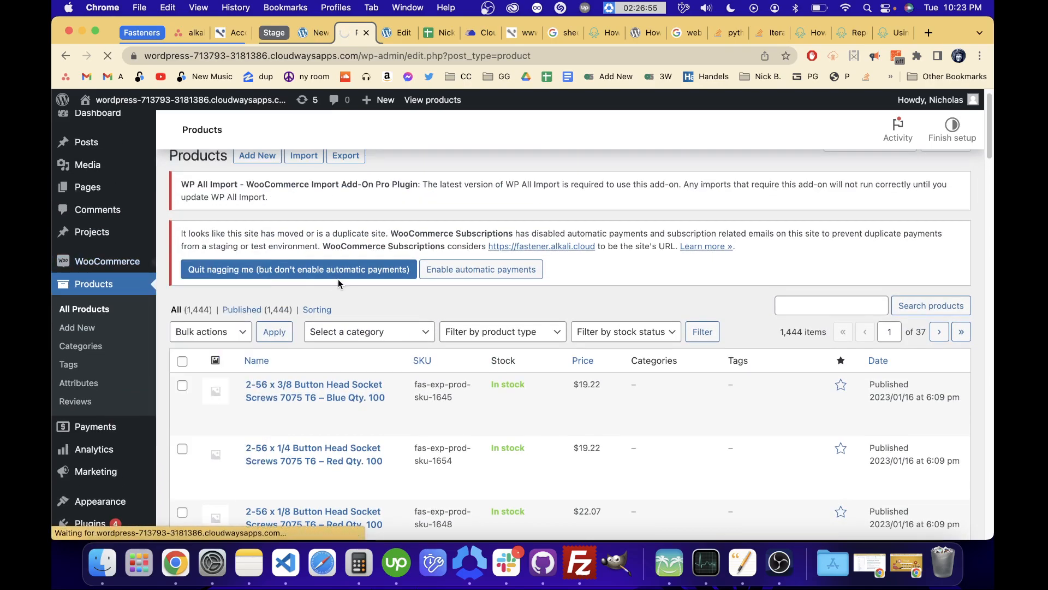
left_click(73, 321)
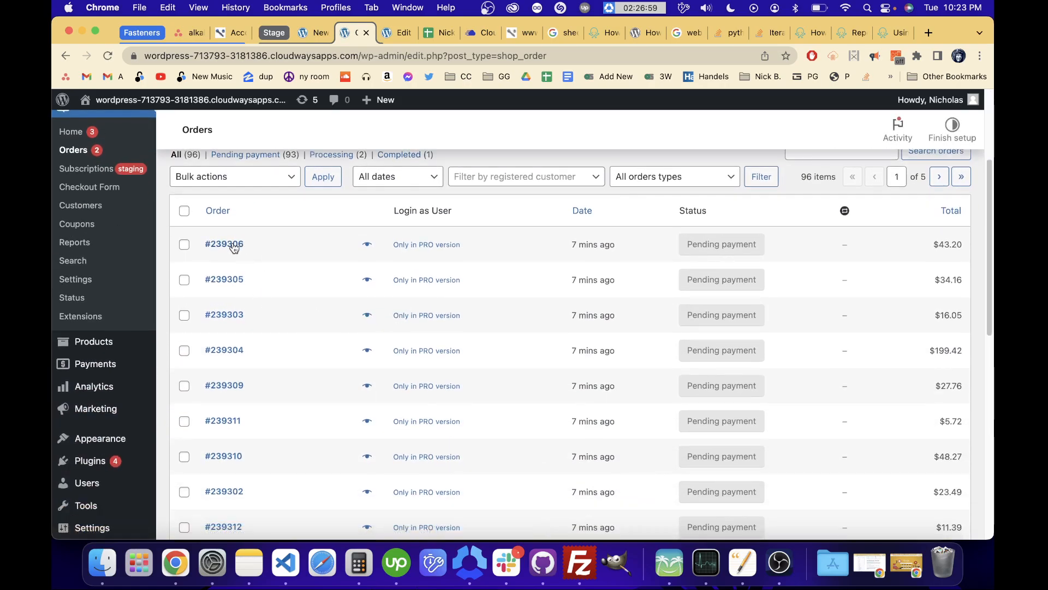
left_click(224, 243)
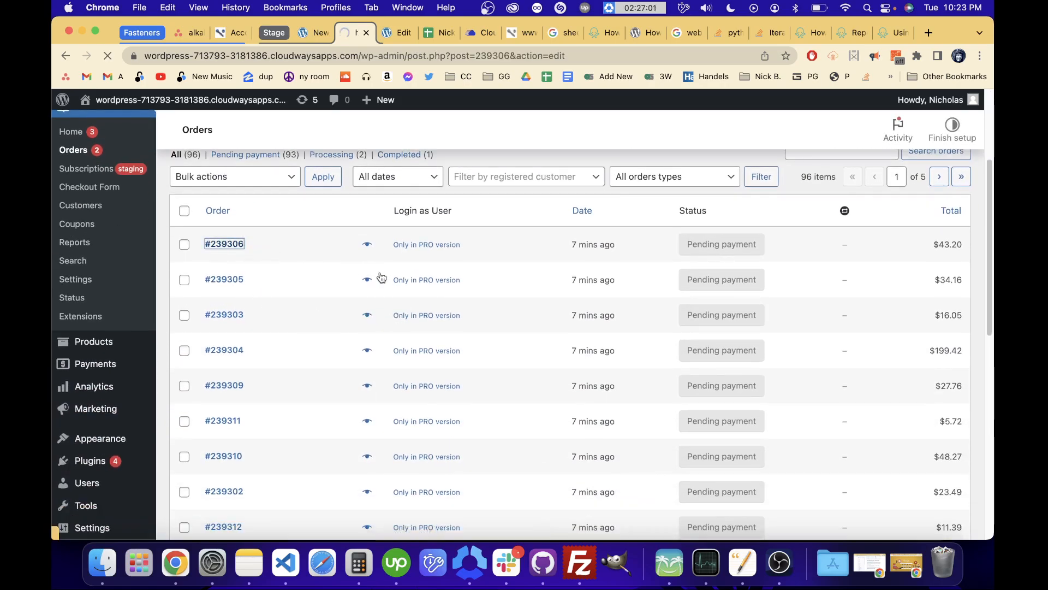
left_click(224, 244)
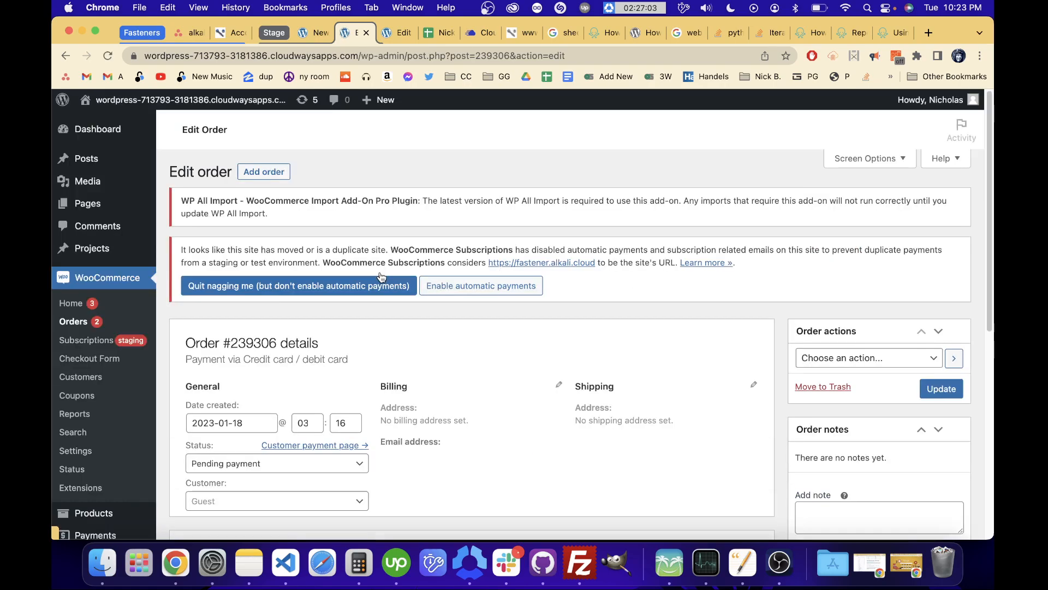
scroll("down", 3)
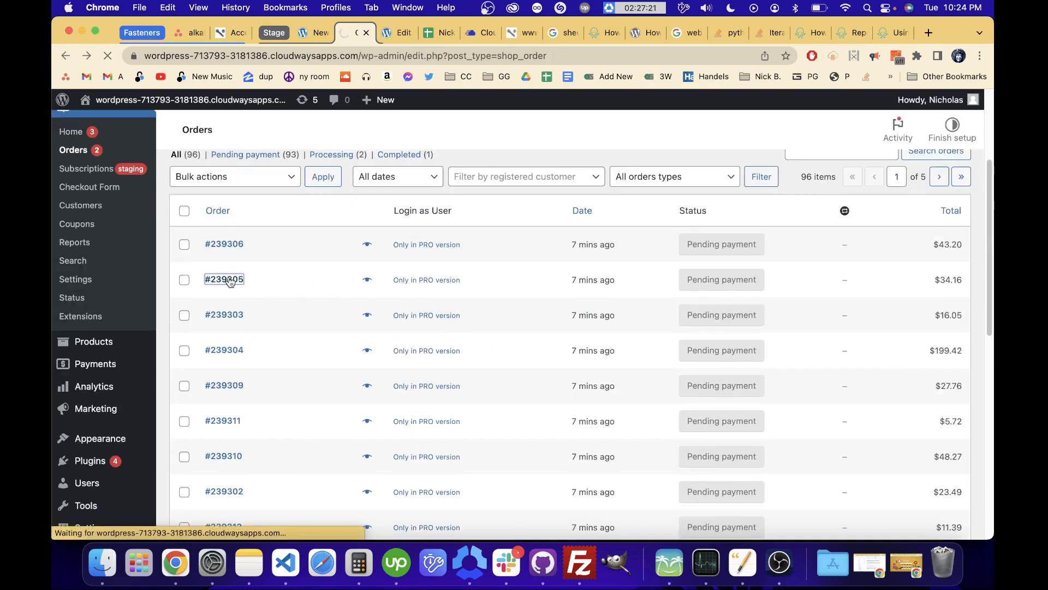
left_click(224, 280)
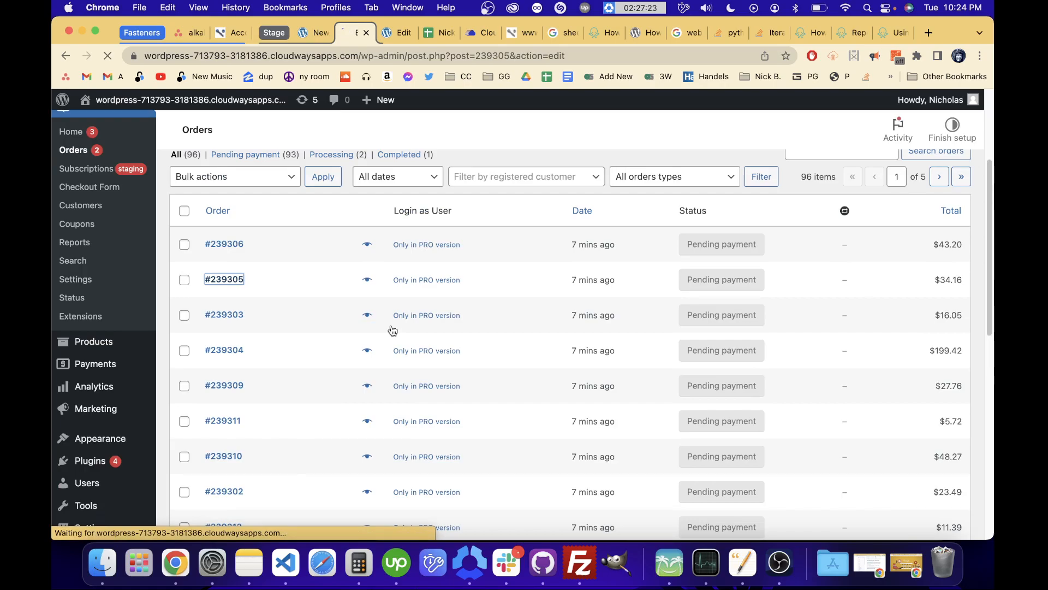
left_click(223, 279)
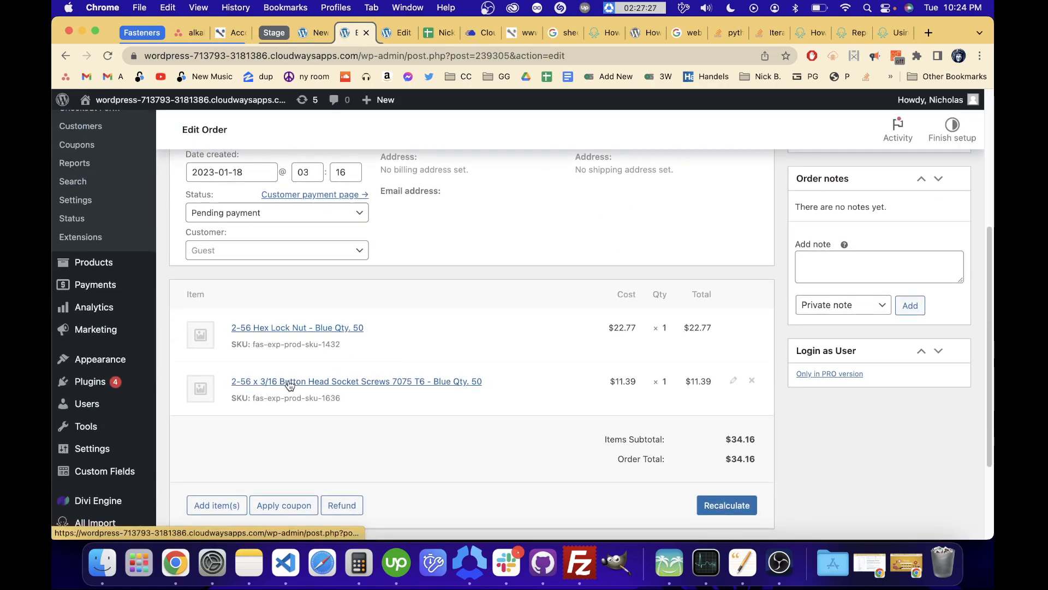
mouse_move(494, 404)
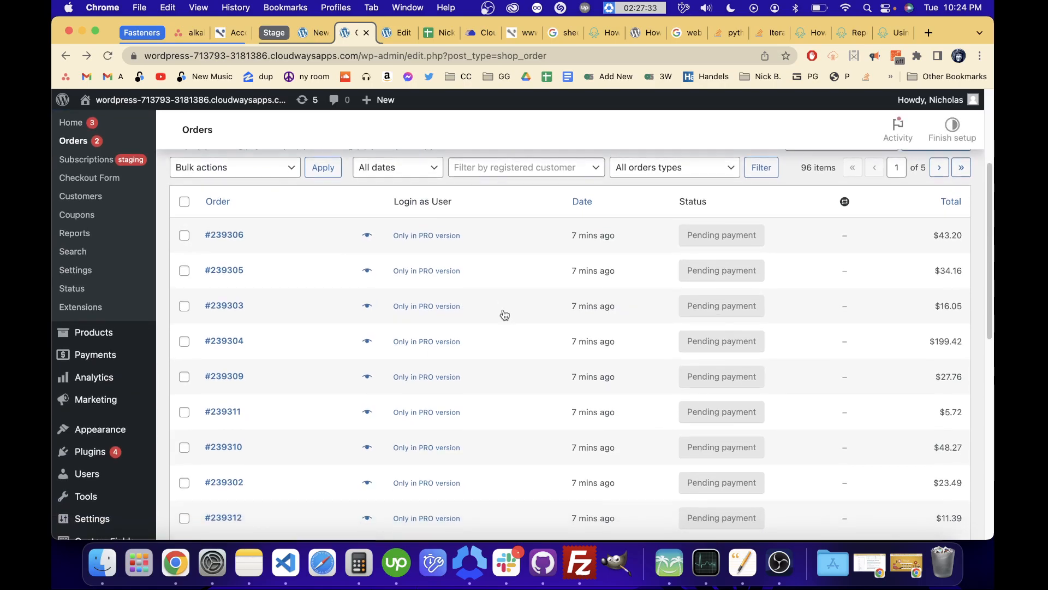
Step: View order #239304's Items list of M3 aluminum socket screw line items with SKUs, quantities and prices
left_click(224, 341)
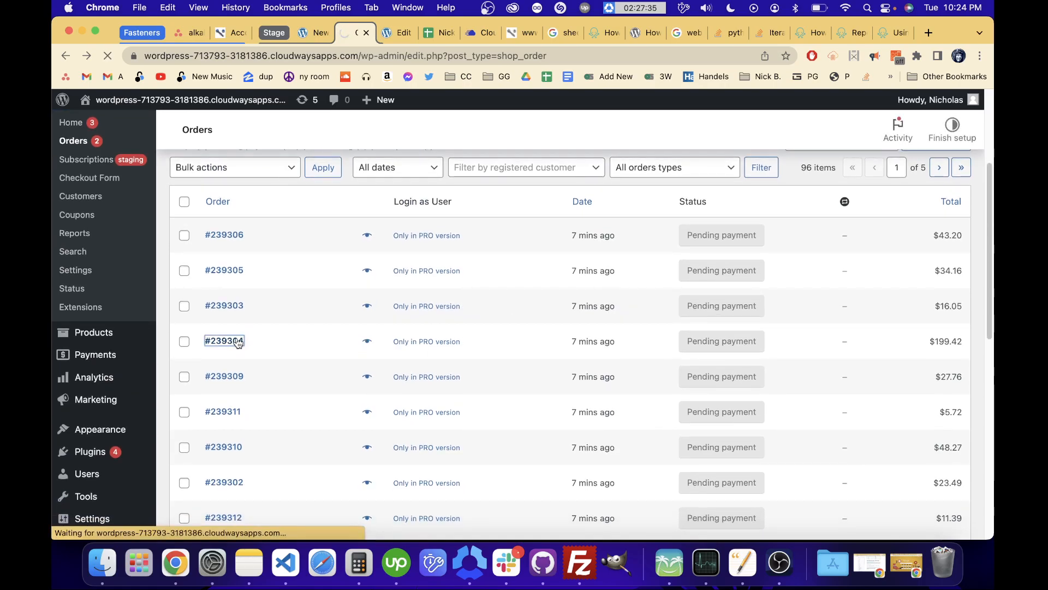
left_click(224, 341)
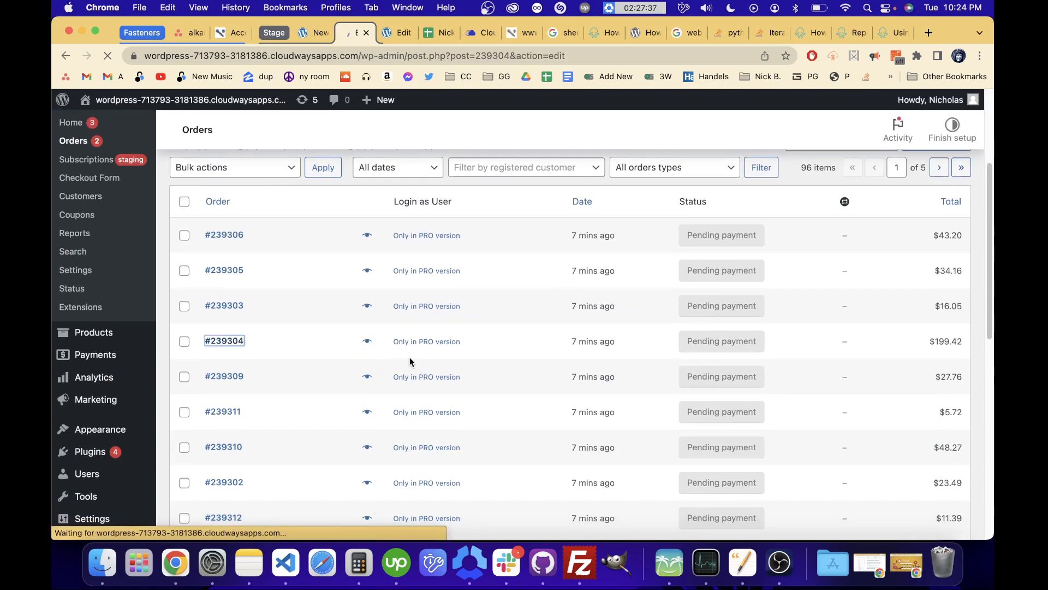
left_click(225, 340)
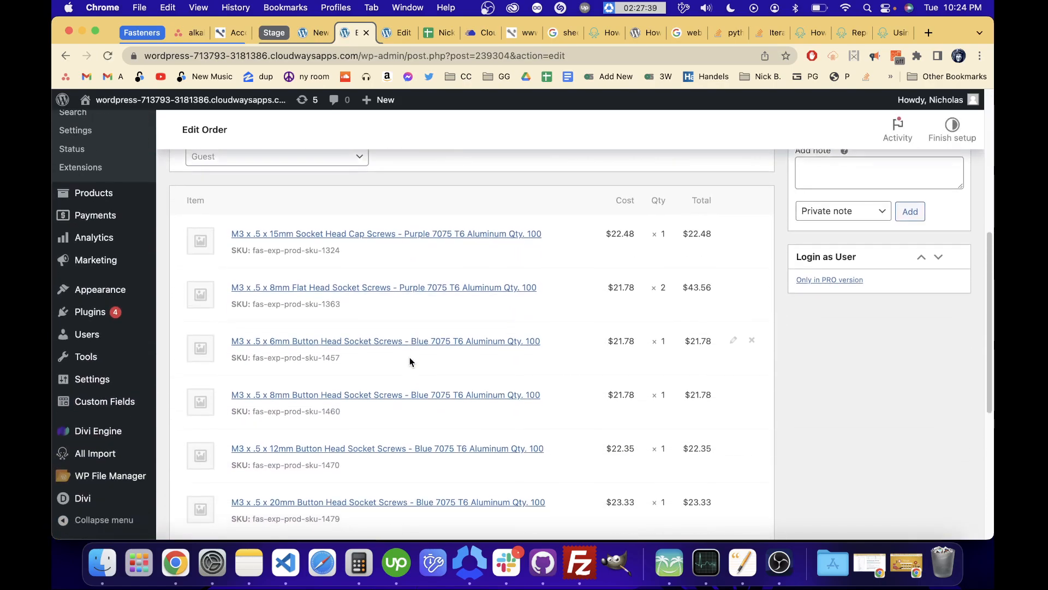
scroll("down", 3)
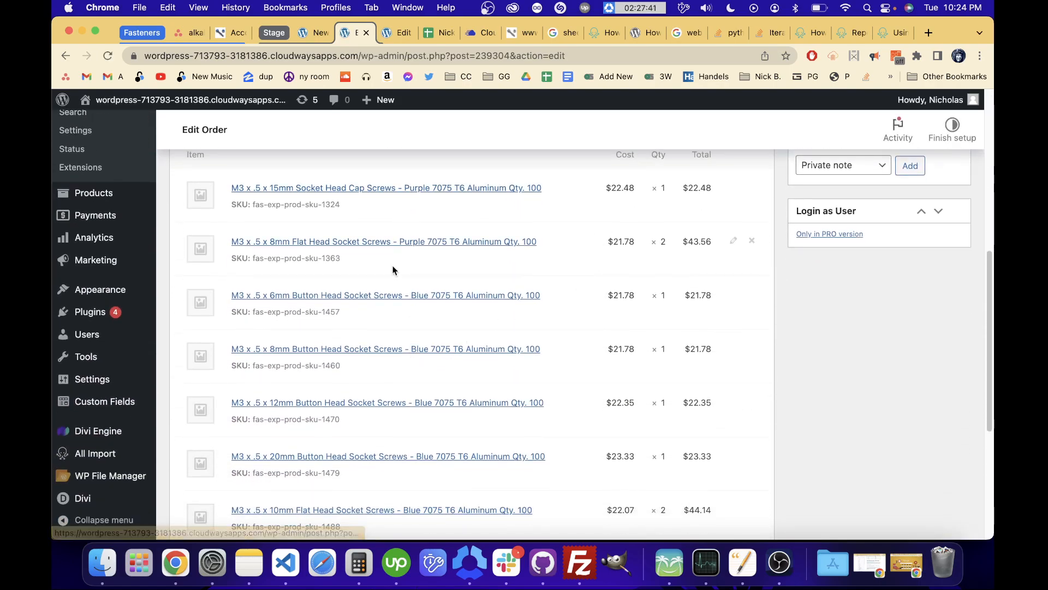
mouse_move(362, 353)
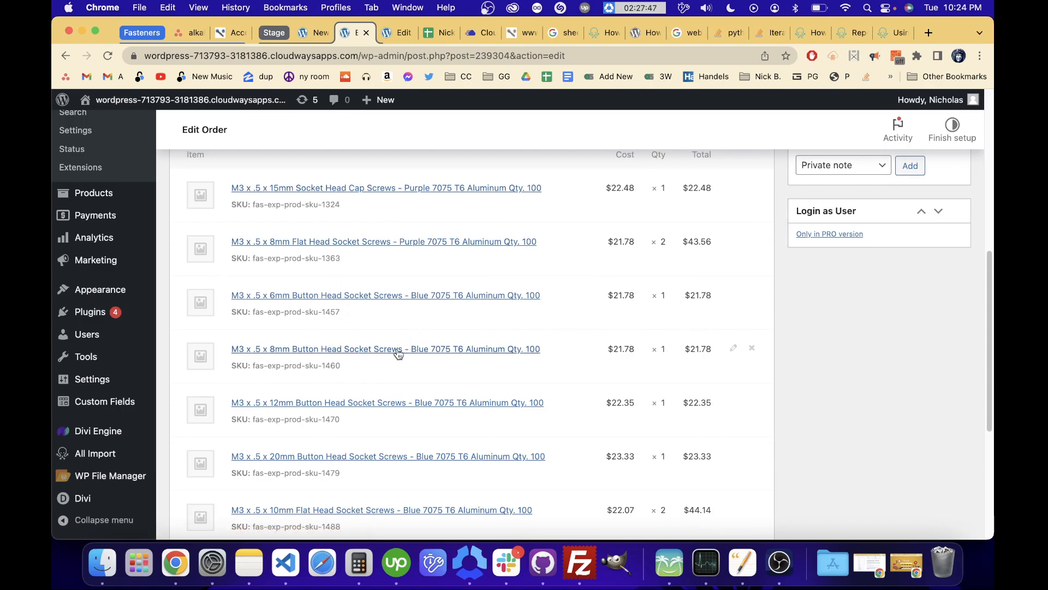
mouse_move(588, 320)
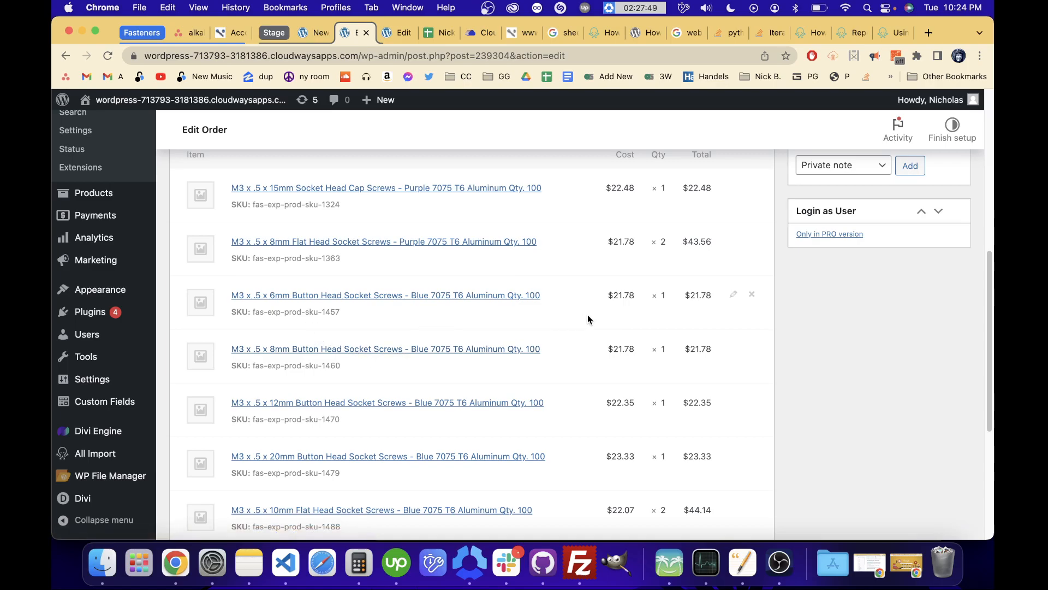
mouse_move(512, 273)
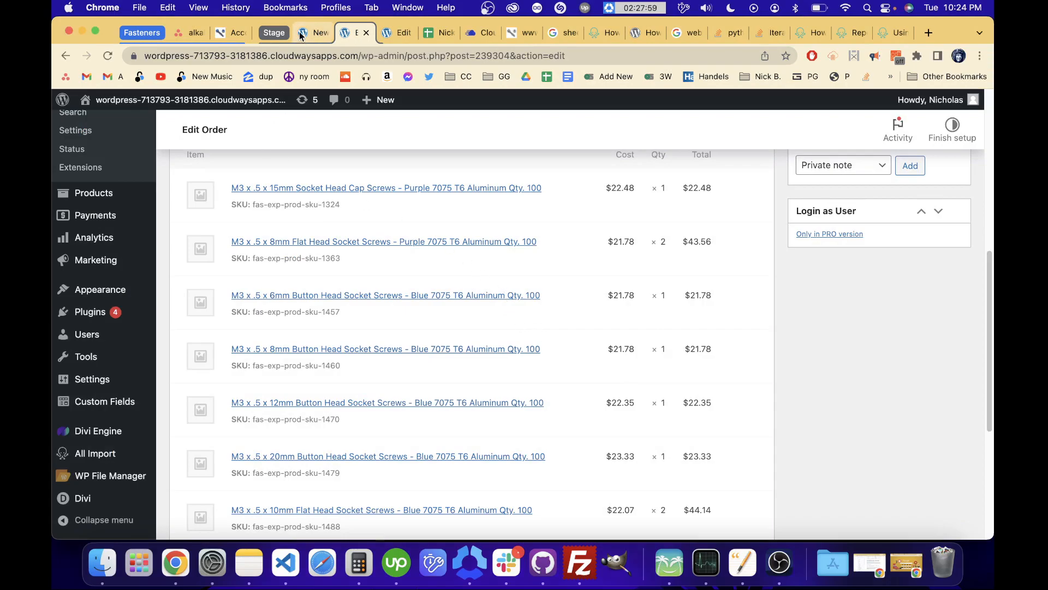
Step: Review the Order Items > Products mappings, then switch to the WooCommerce orders documentation
left_click(312, 32)
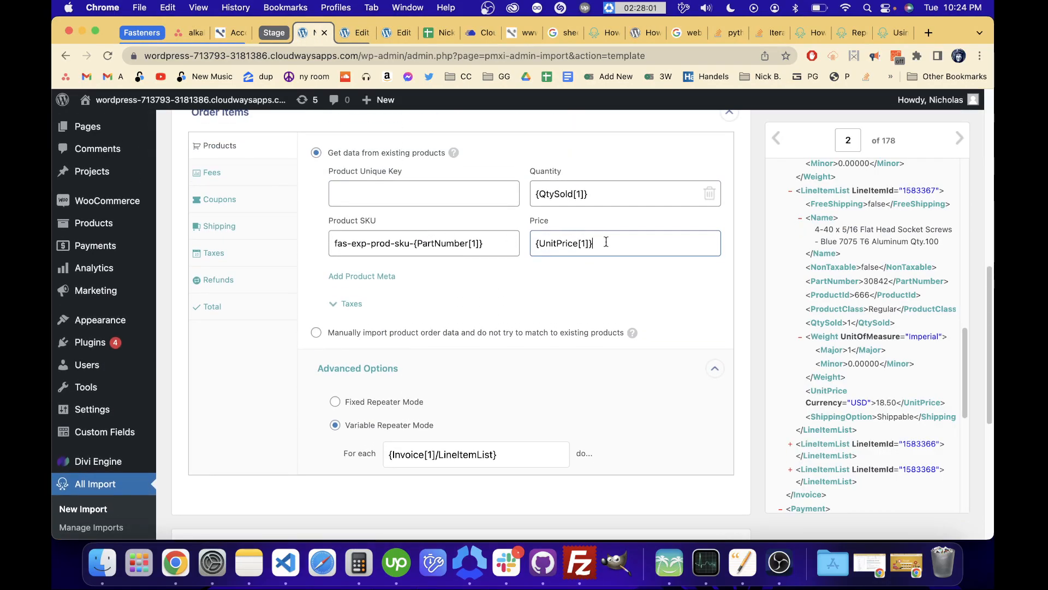
double_click(565, 243)
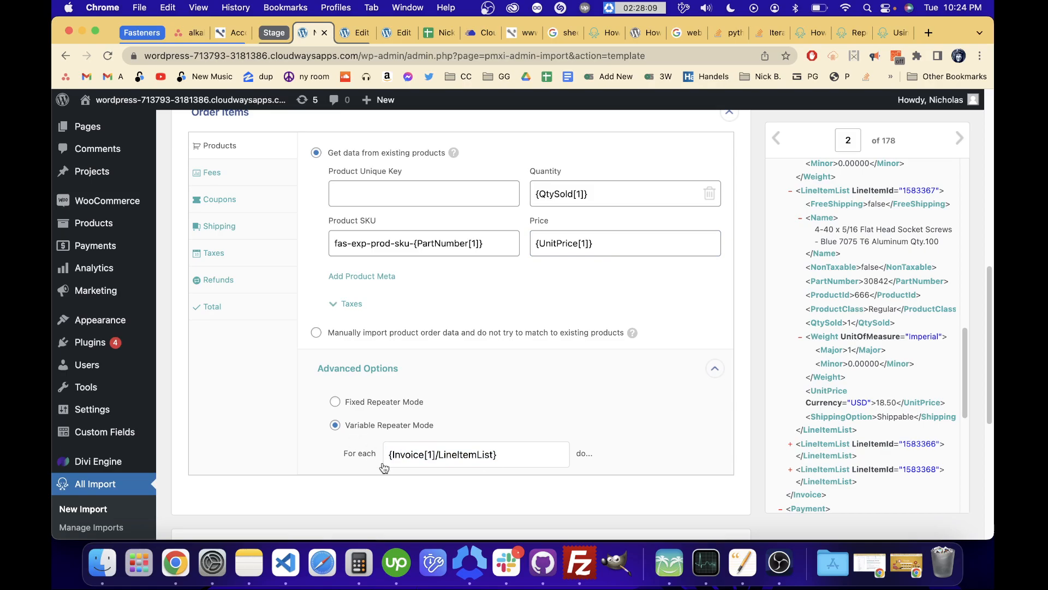
mouse_move(431, 211)
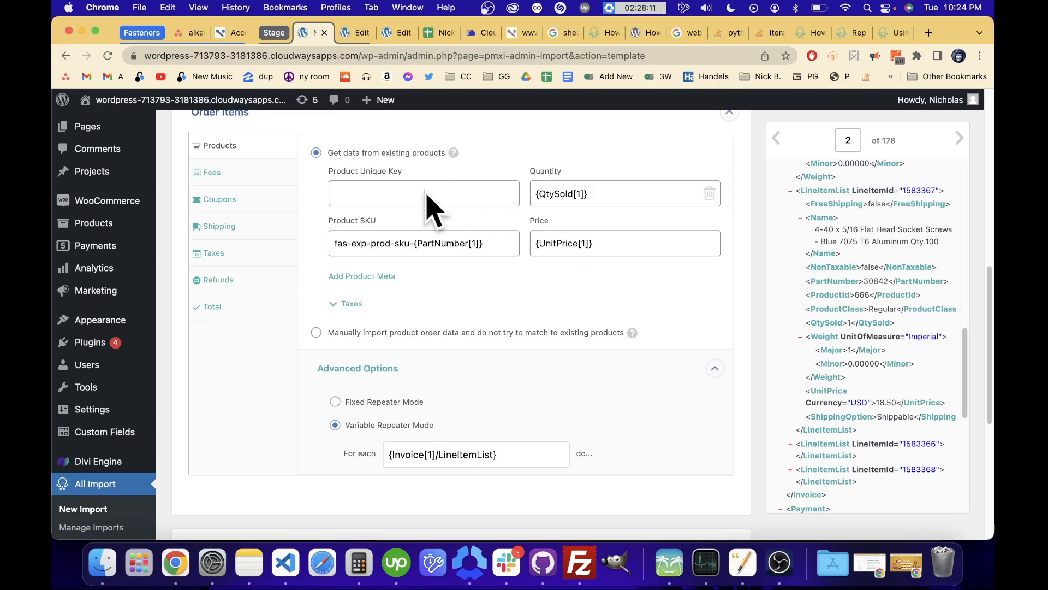
mouse_move(545, 295)
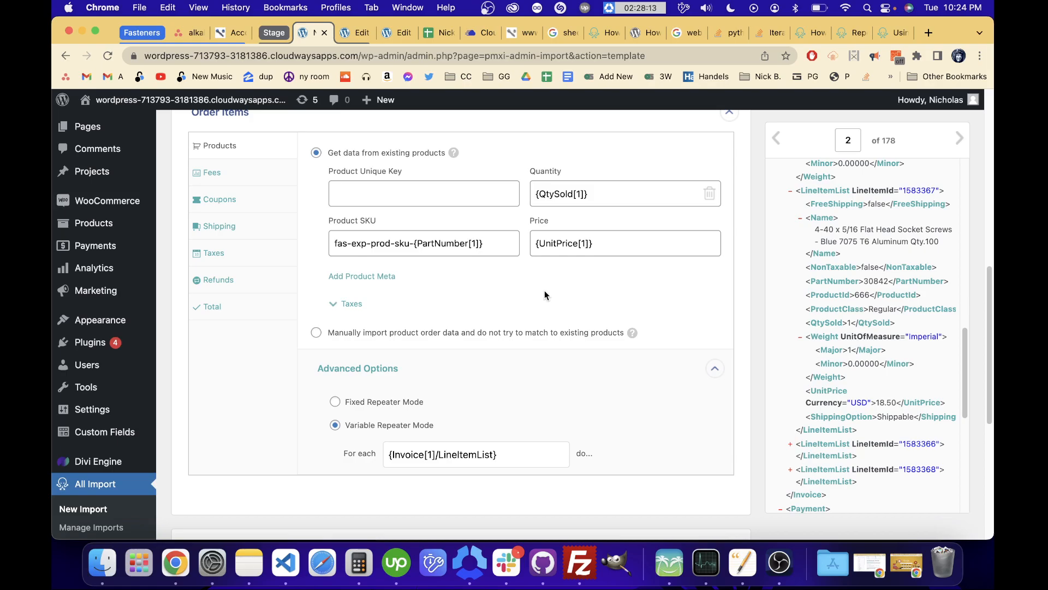
left_click(806, 32)
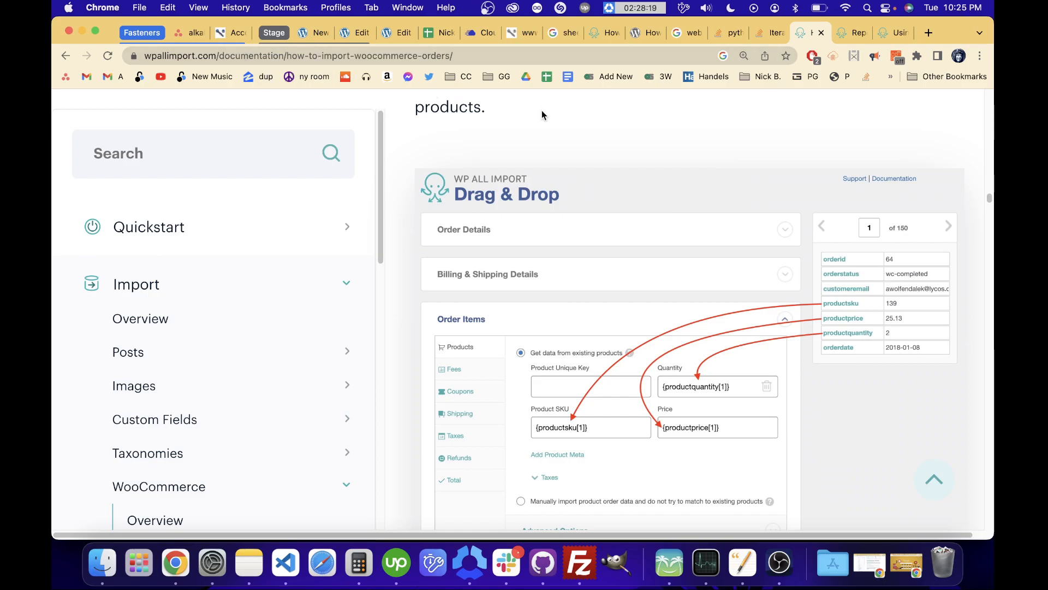
Step: Scroll the WooCommerce orders docs toward the Repeatable Groups and Variable Repeater Mode (XML) section
scroll("down", 3)
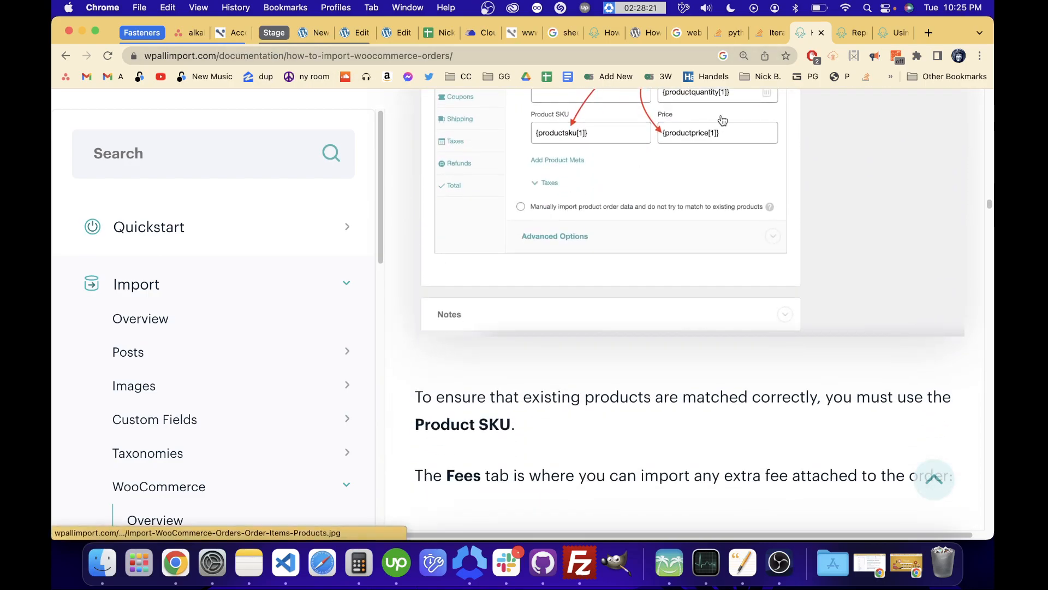
scroll("down", 3)
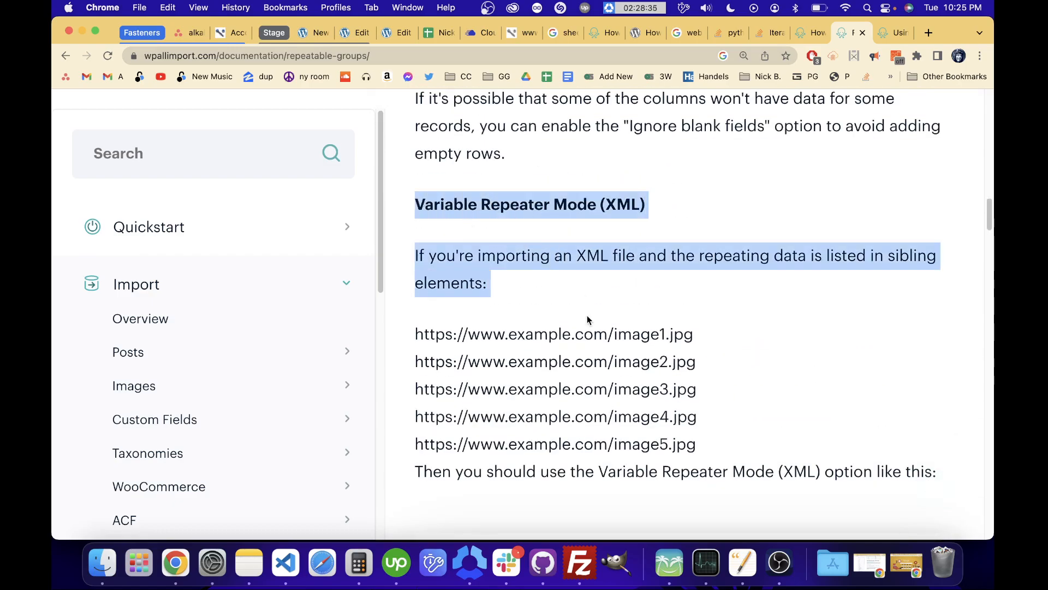
Step: Read through the XML and CSV Variable Repeater Mode examples down to the Custom XPath guide
scroll("down", 3)
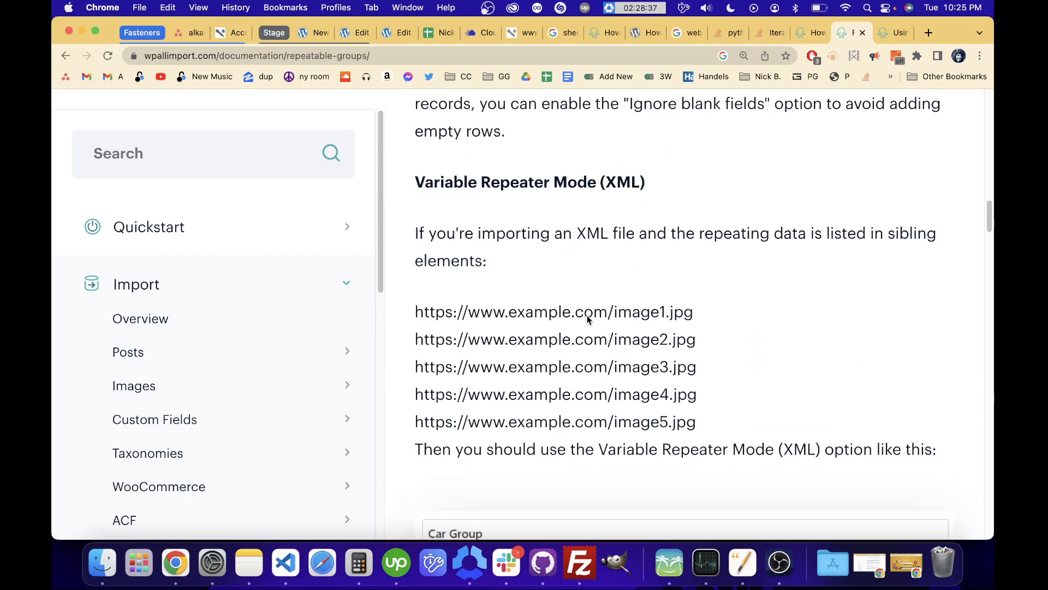
scroll("down", 3)
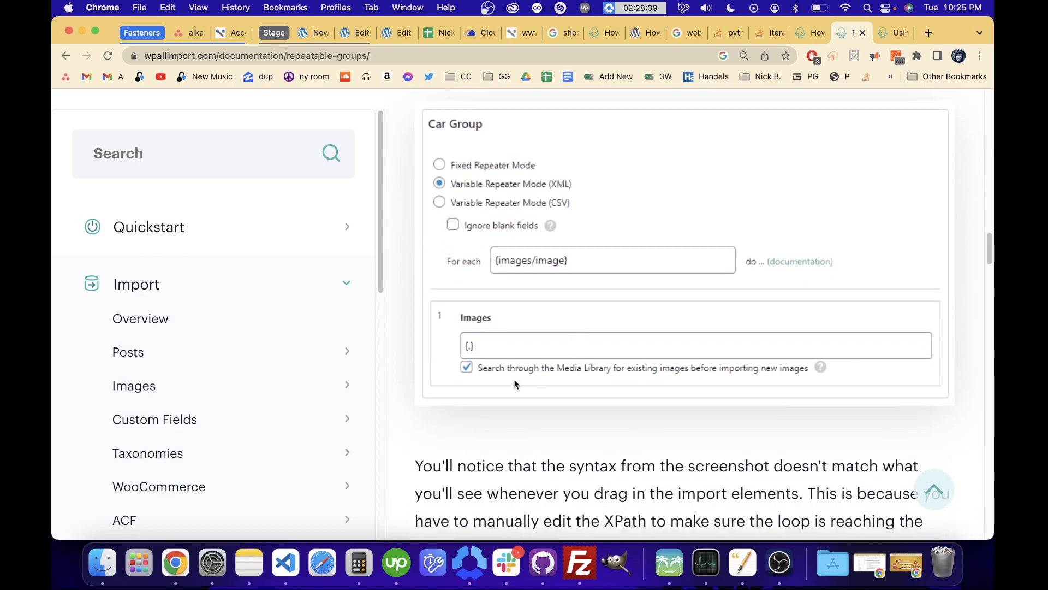
mouse_move(577, 353)
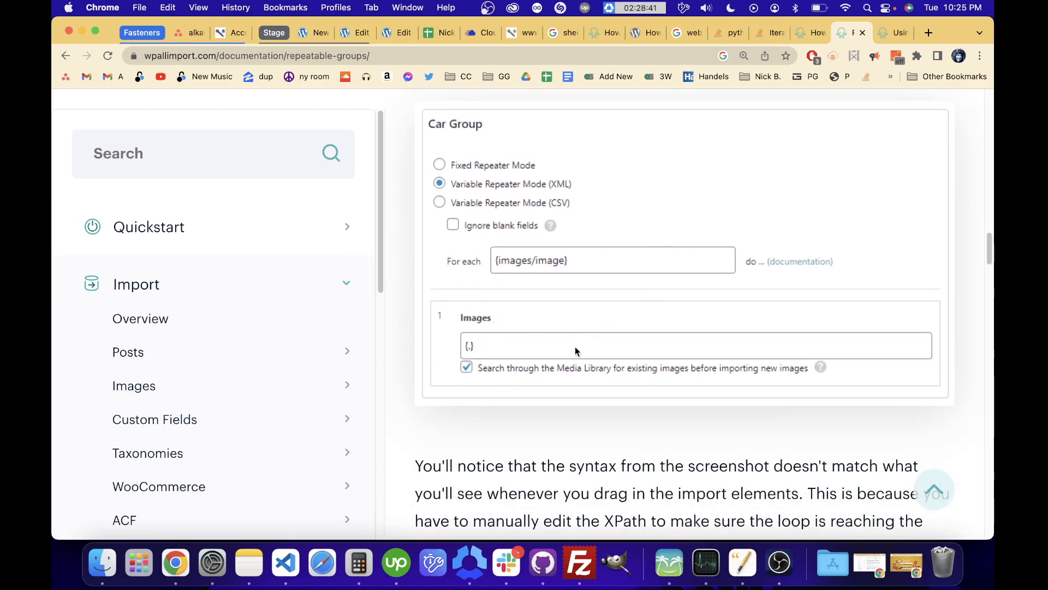
scroll("down", 3)
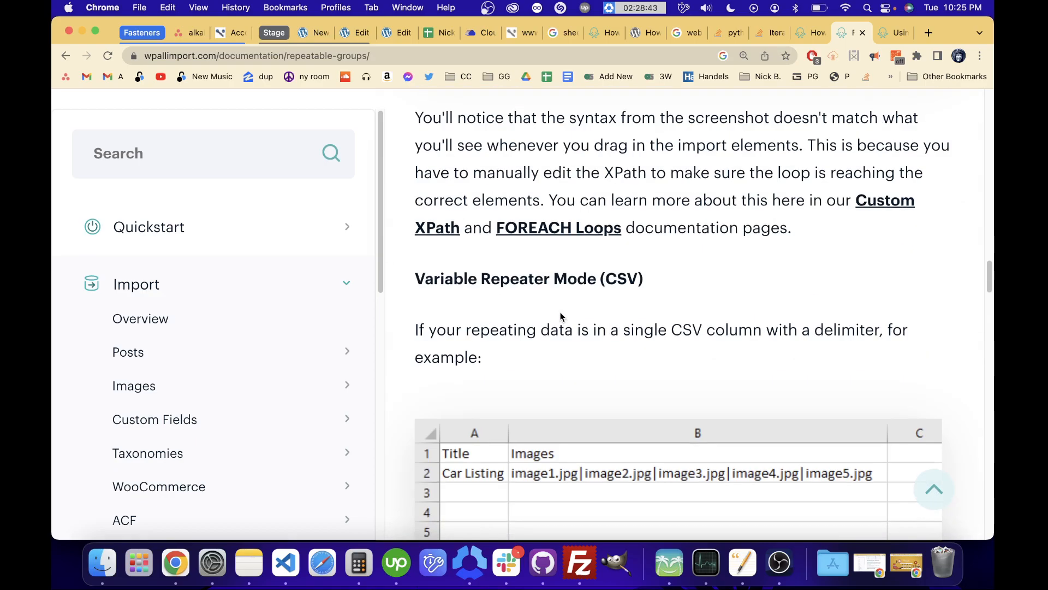
scroll("down", 3)
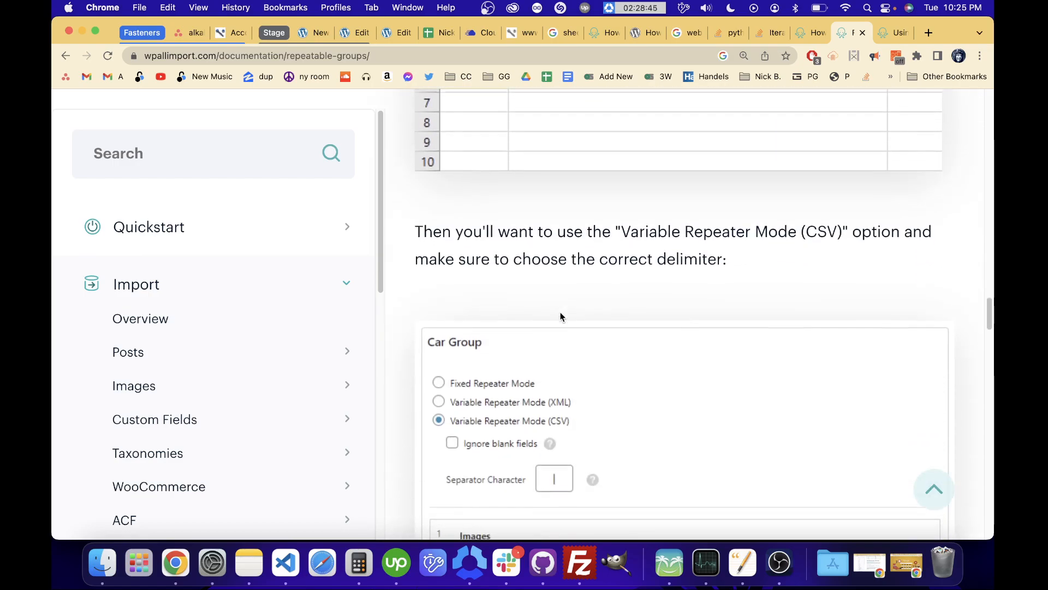
scroll("down", 3)
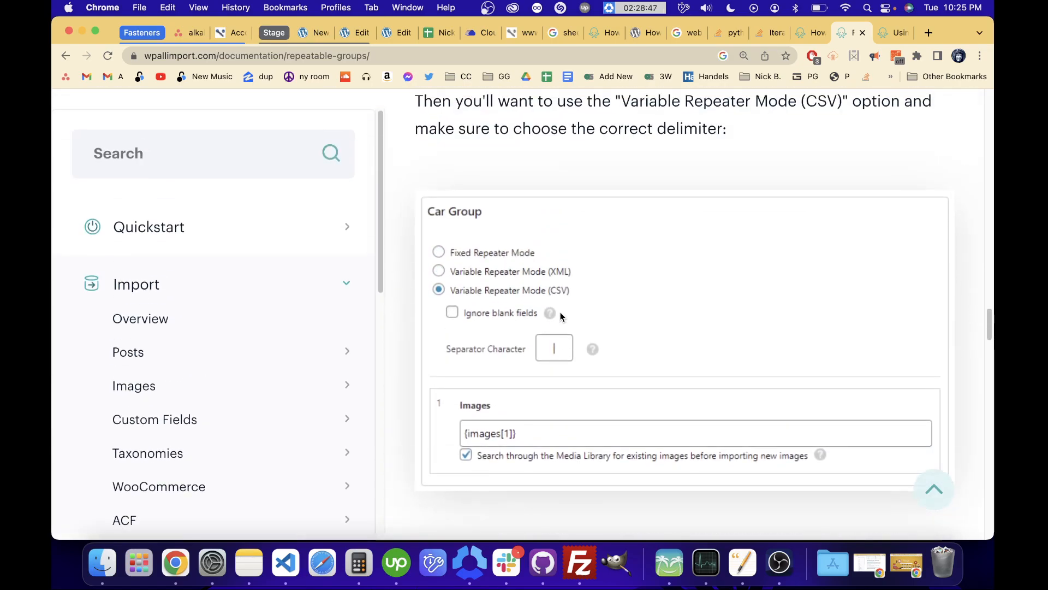
scroll("down", 3)
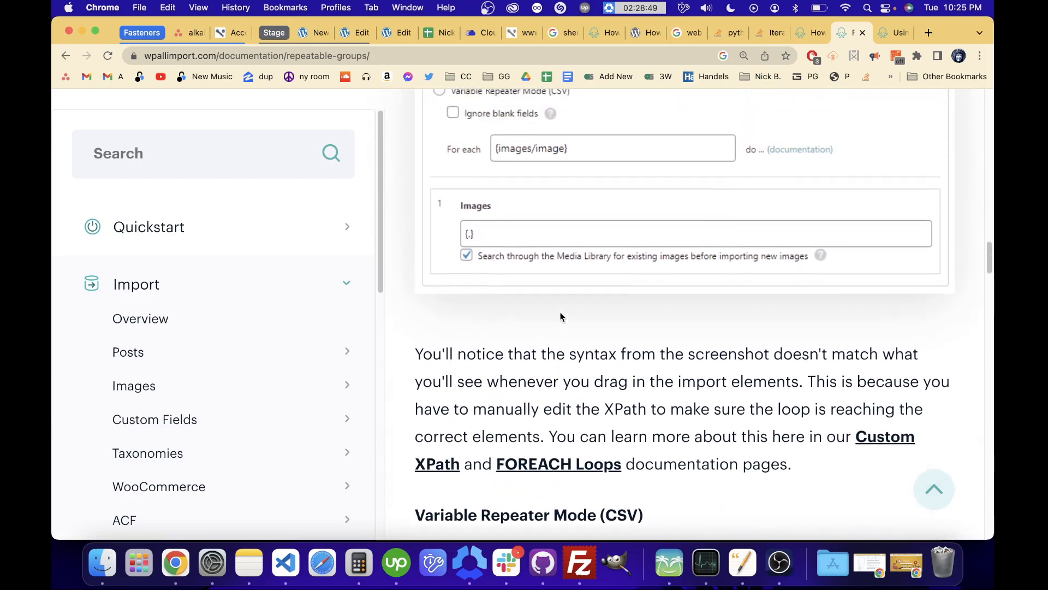
scroll("up", 3)
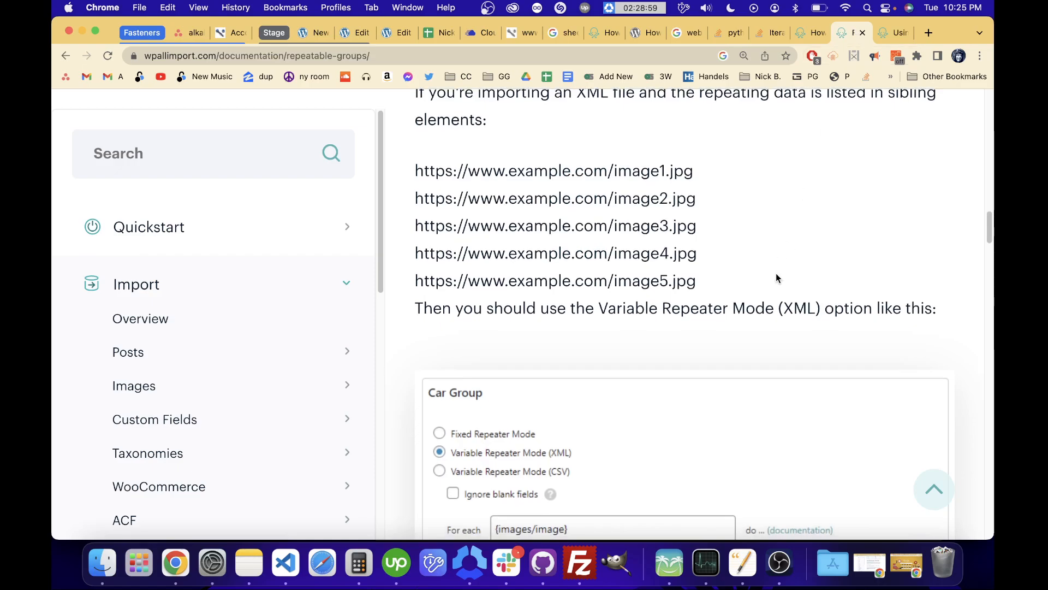
scroll("down", 3)
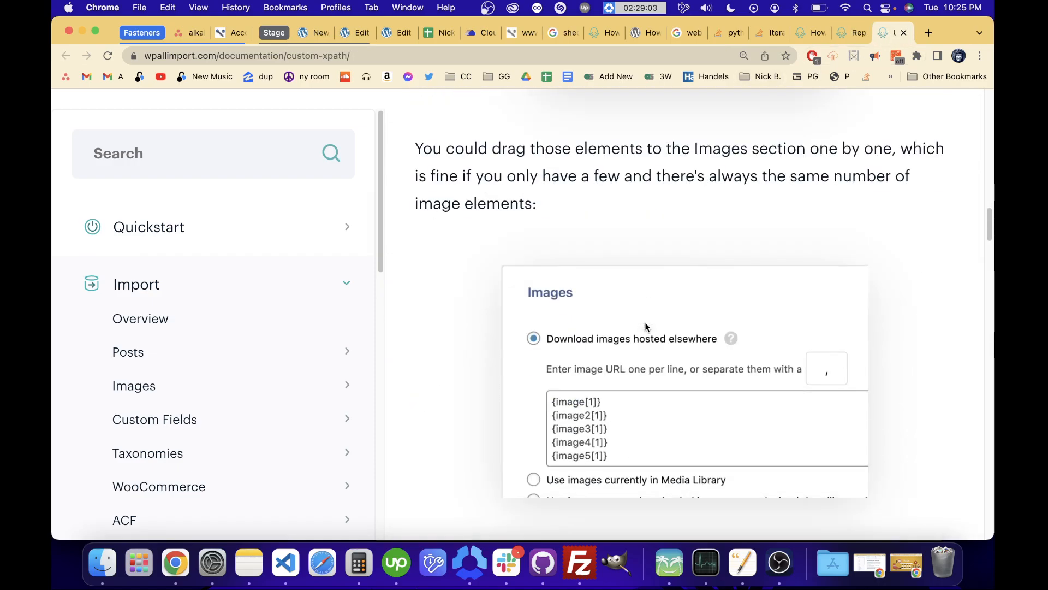
Step: Return from the Custom XPath page to the import's {Invoice[1]/LineItemList} order item mapping
scroll("up", 3)
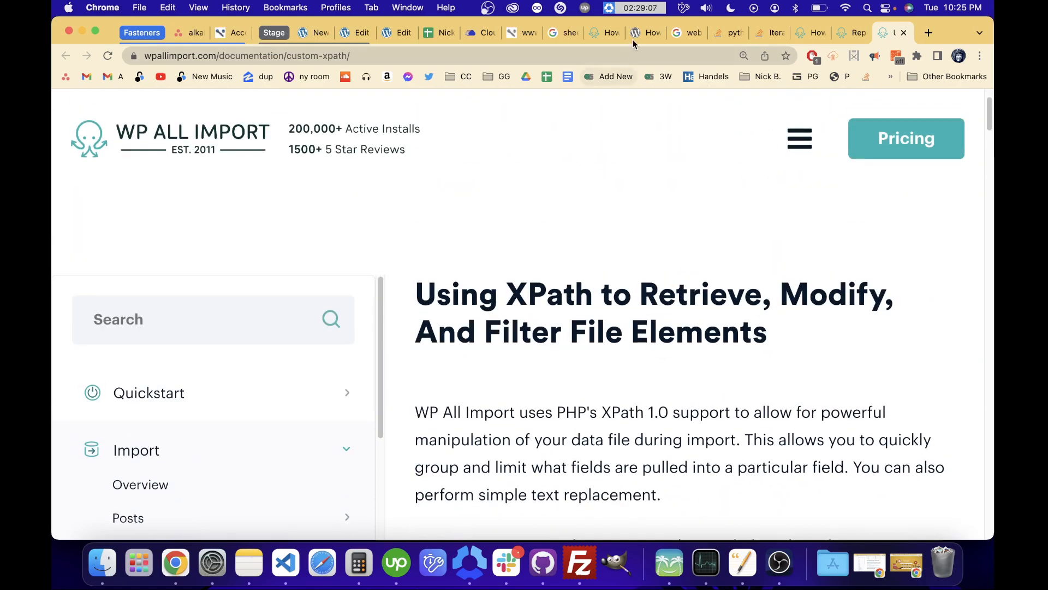
left_click(309, 31)
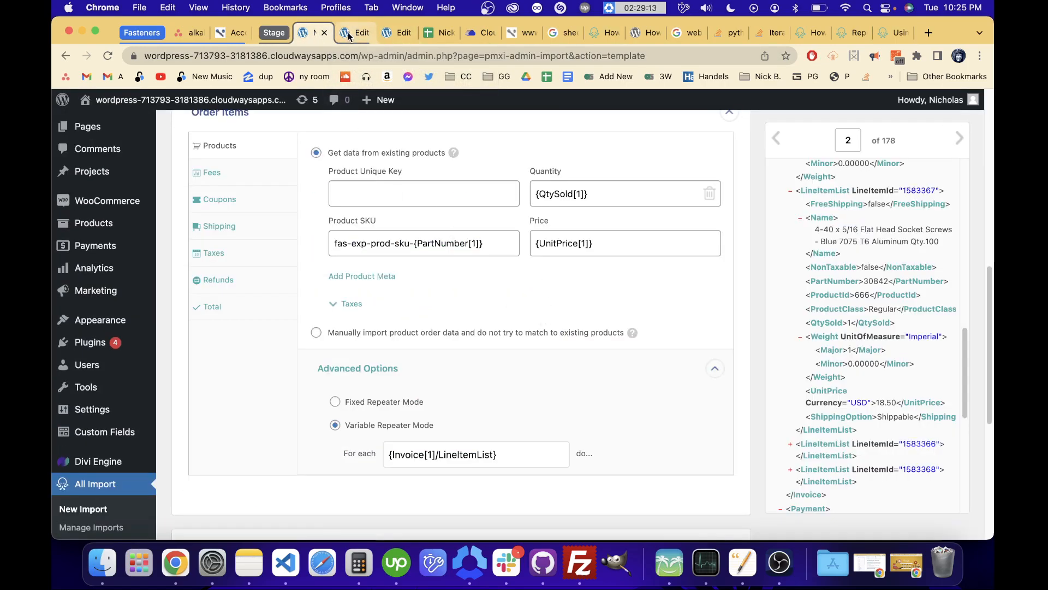
mouse_move(454, 177)
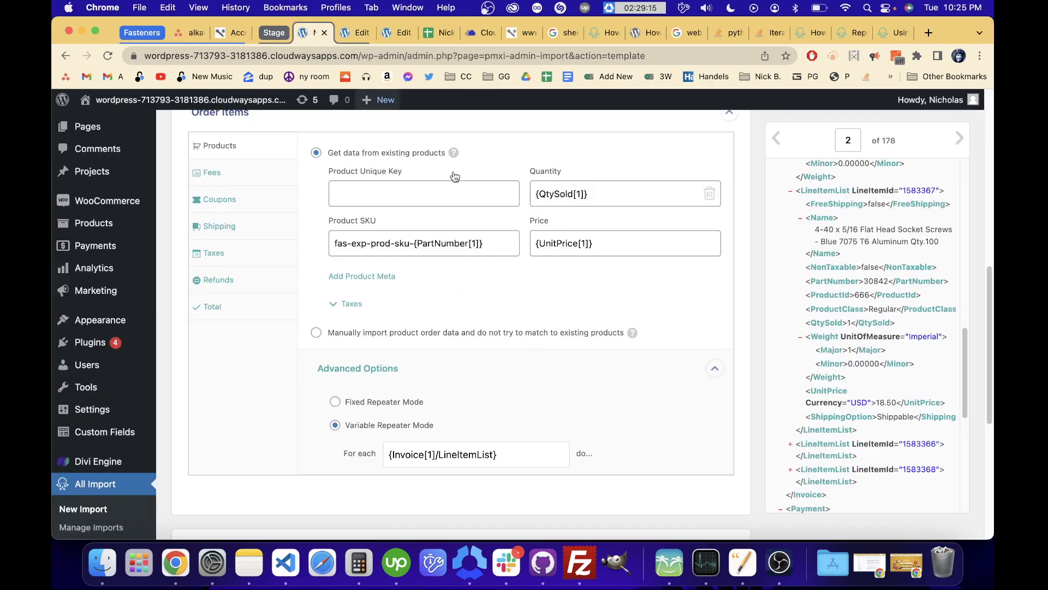
mouse_move(459, 432)
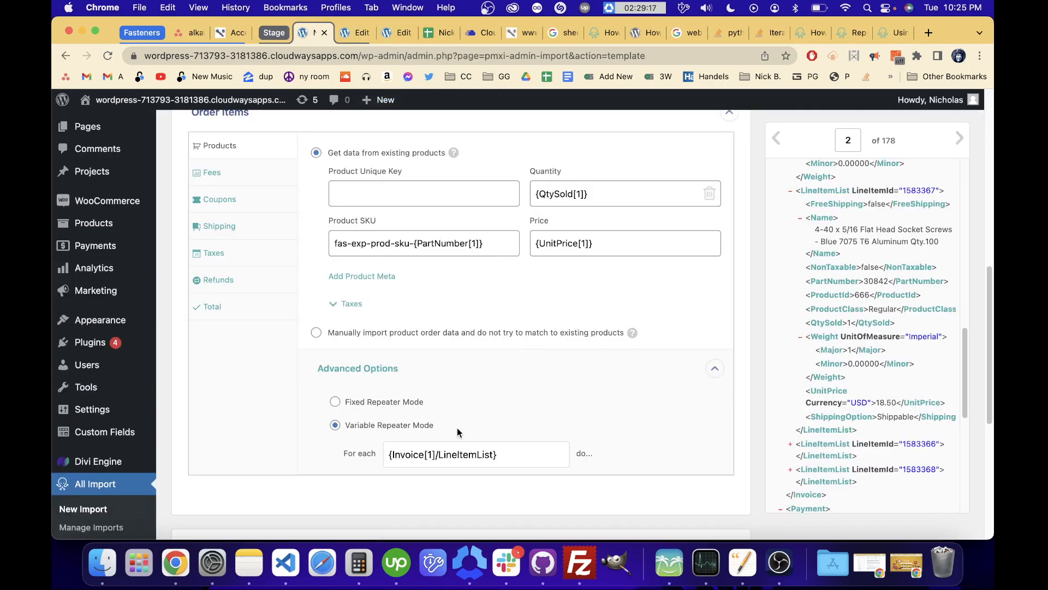